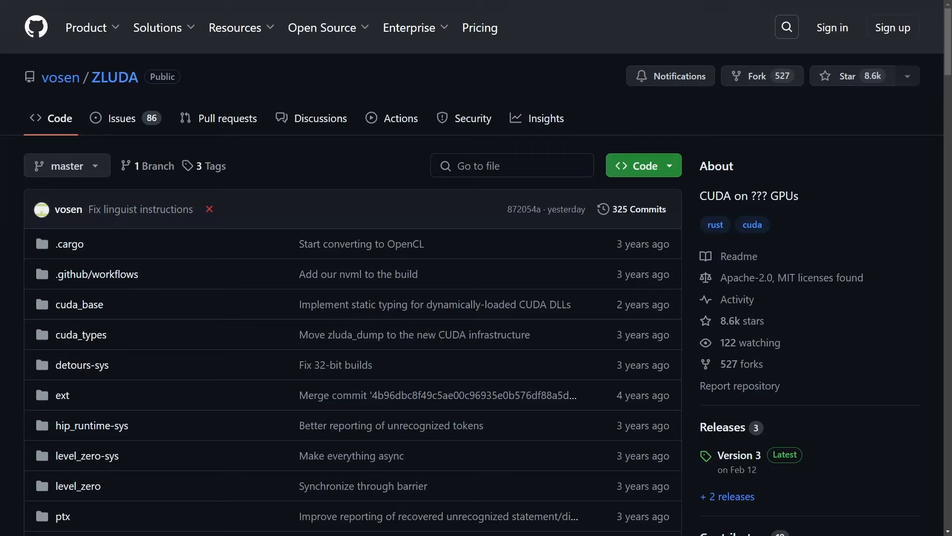
mouse_move(836, 175)
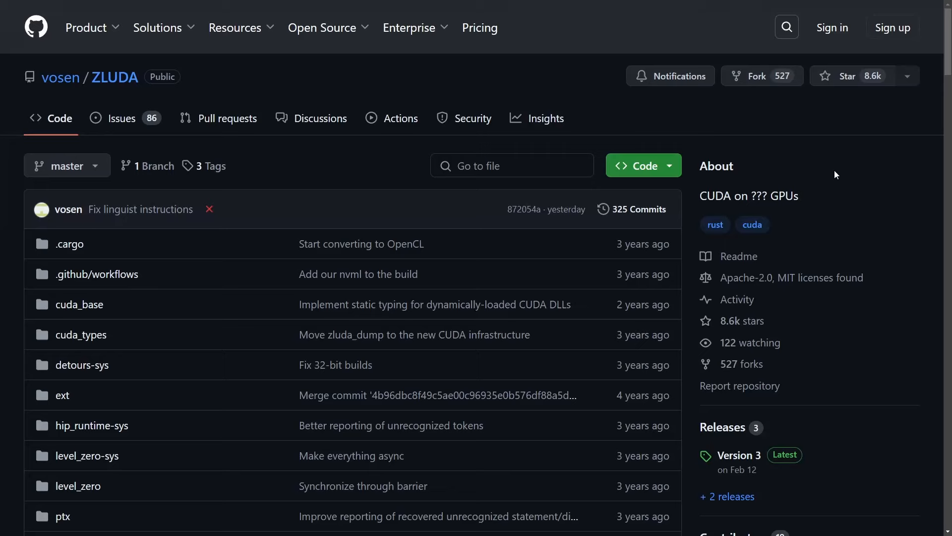
mouse_move(831, 205)
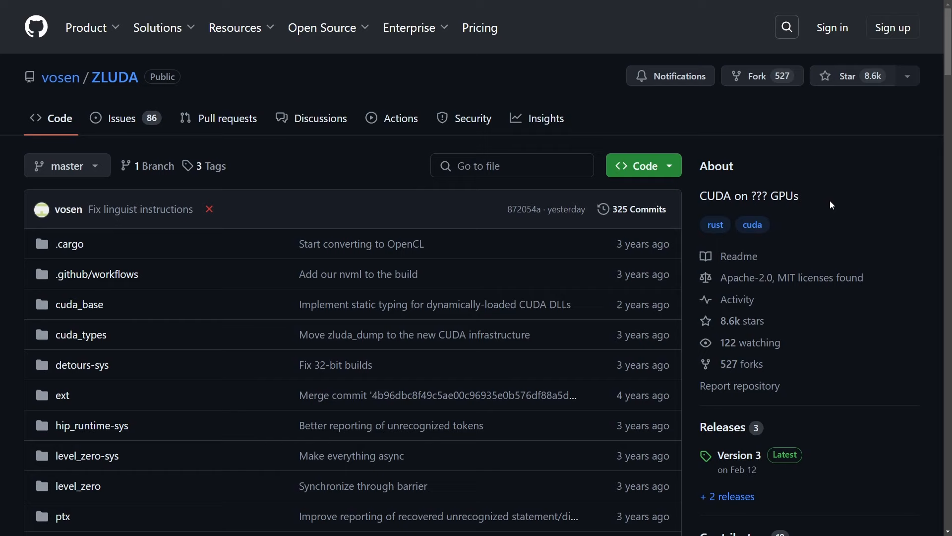
Read the ZLUDA heading, highlighting the phrase about Intel GPUs with near-native performance
scroll(down, 3)
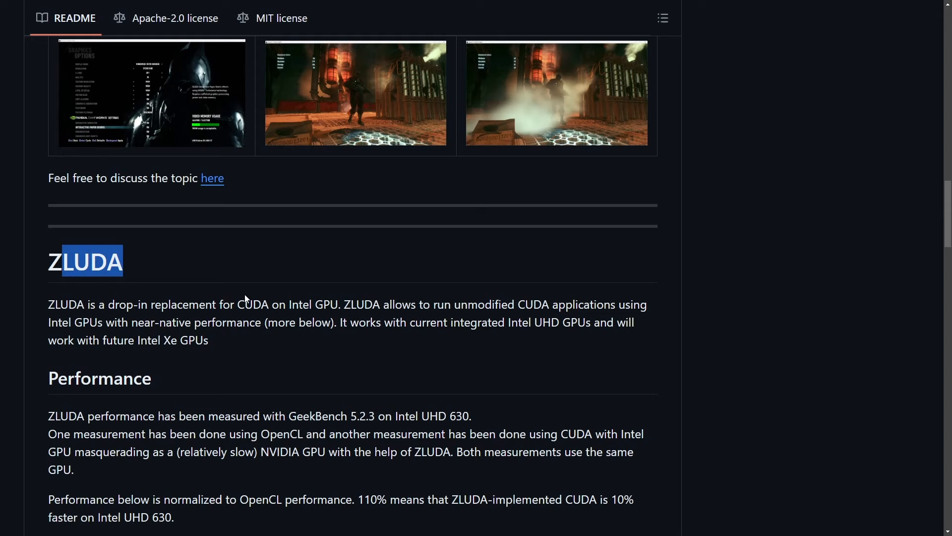
click(800, 271)
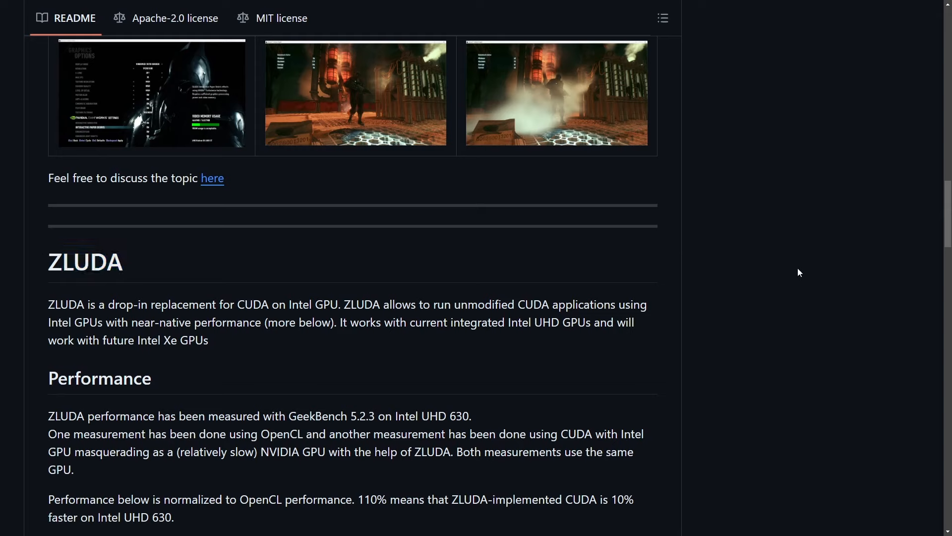
drag(345, 305, 501, 304)
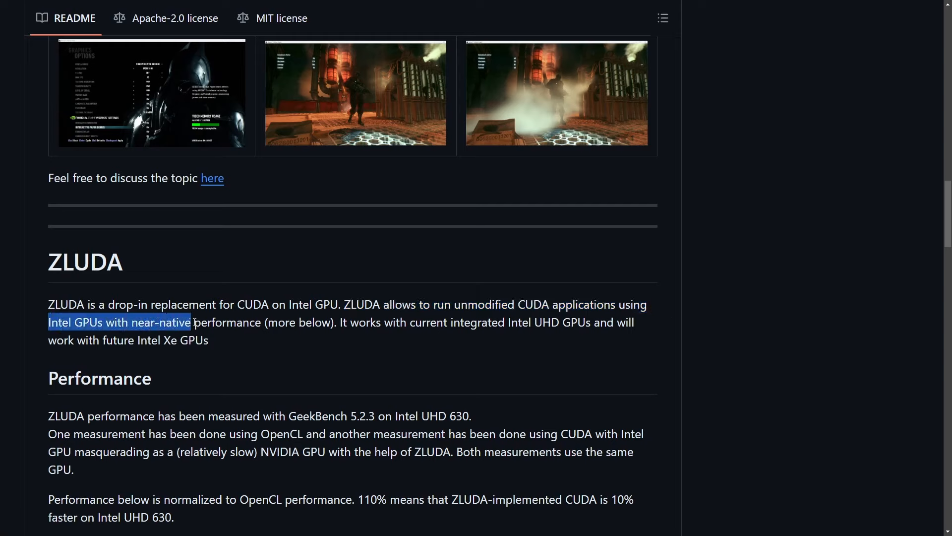
drag(192, 322, 321, 322)
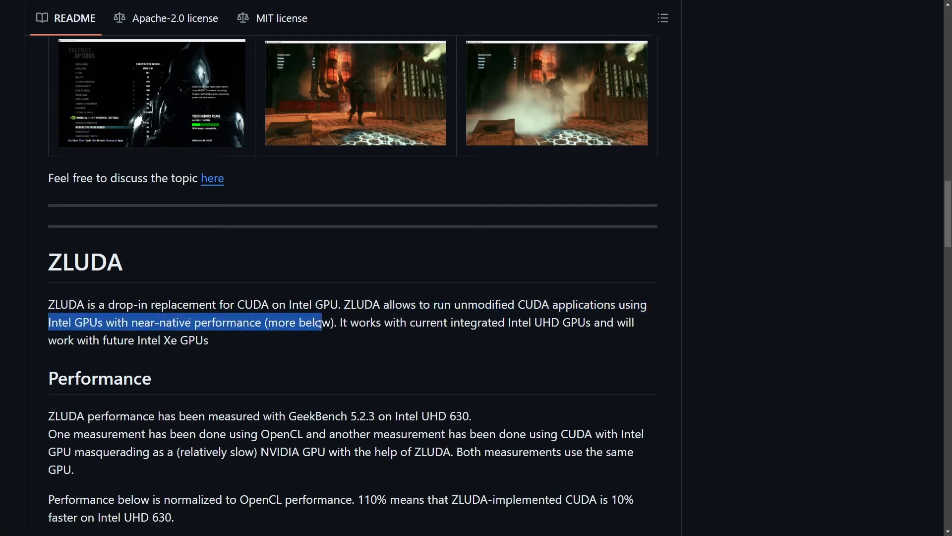
click(791, 368)
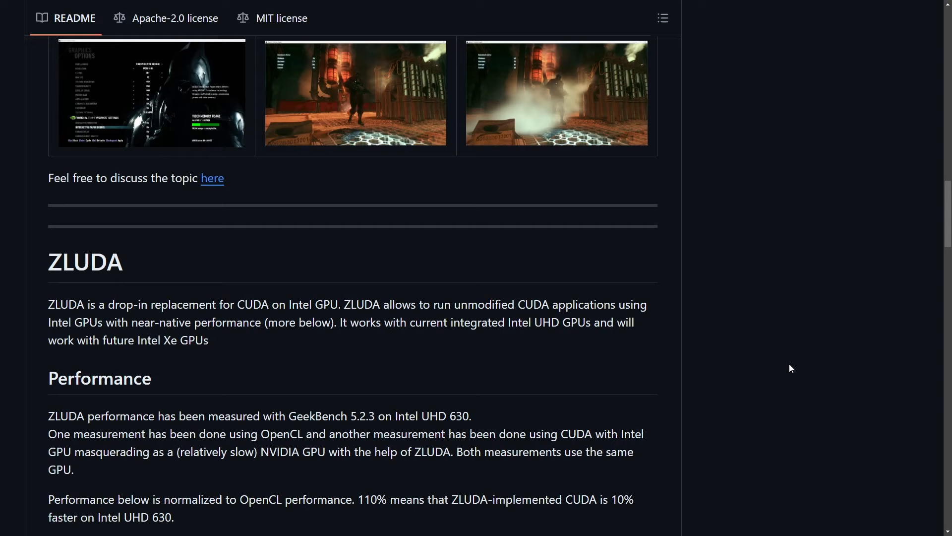
mouse_move(875, 348)
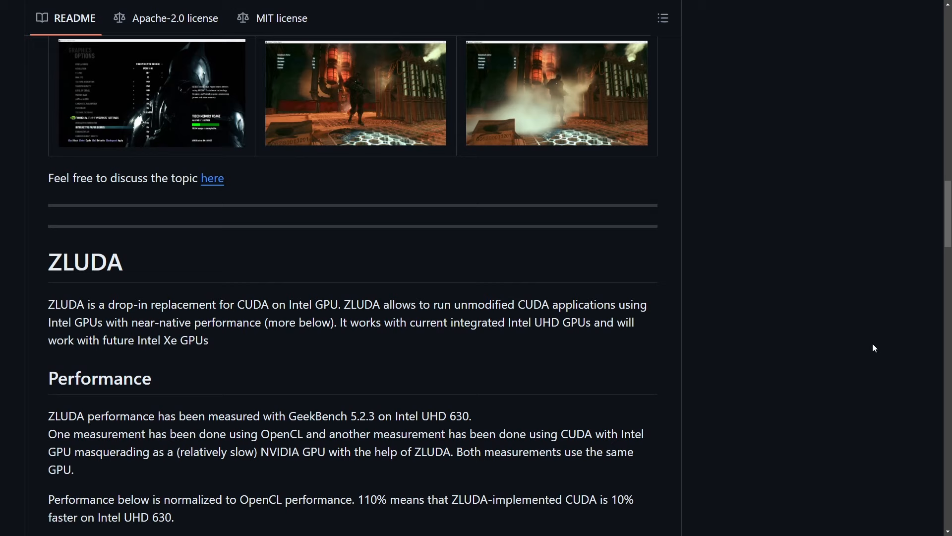
mouse_move(850, 350)
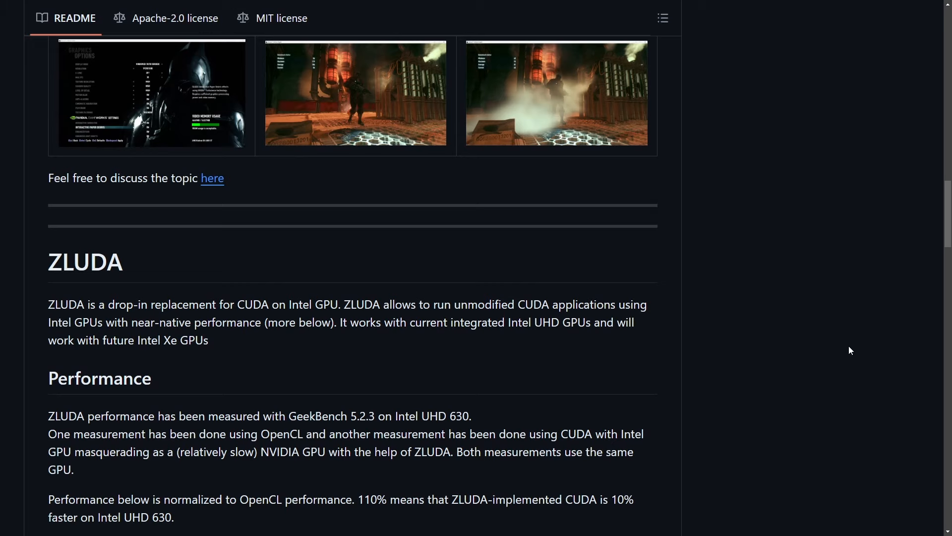
mouse_move(767, 348)
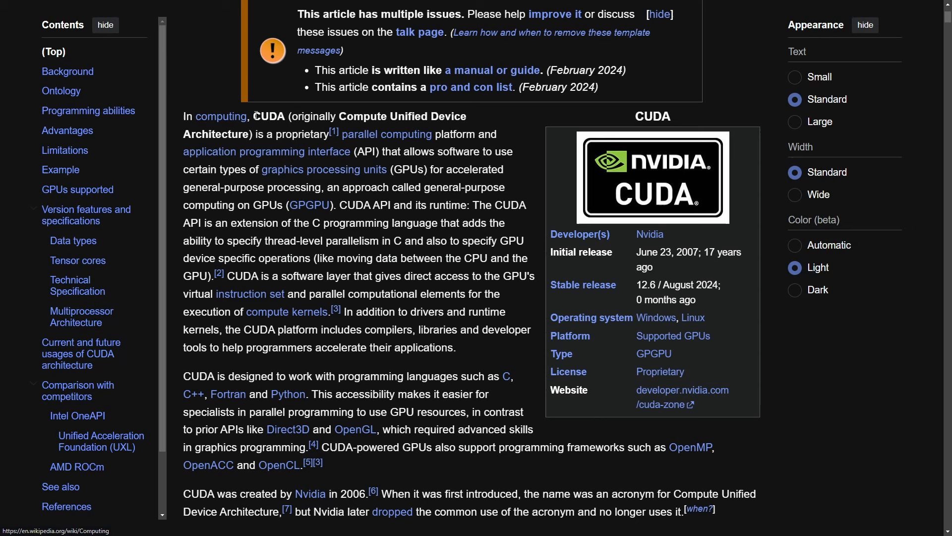
drag(254, 116, 467, 116)
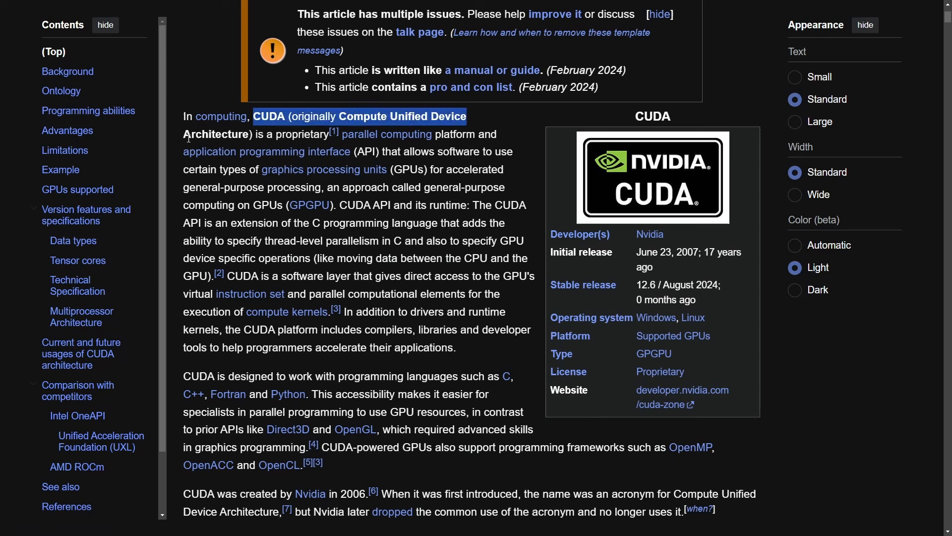
mouse_move(386, 134)
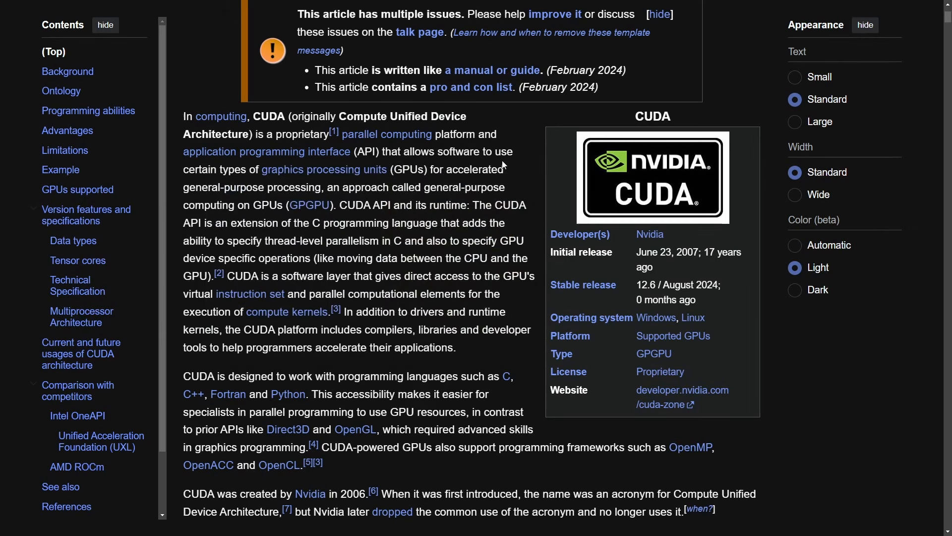
mouse_move(458, 154)
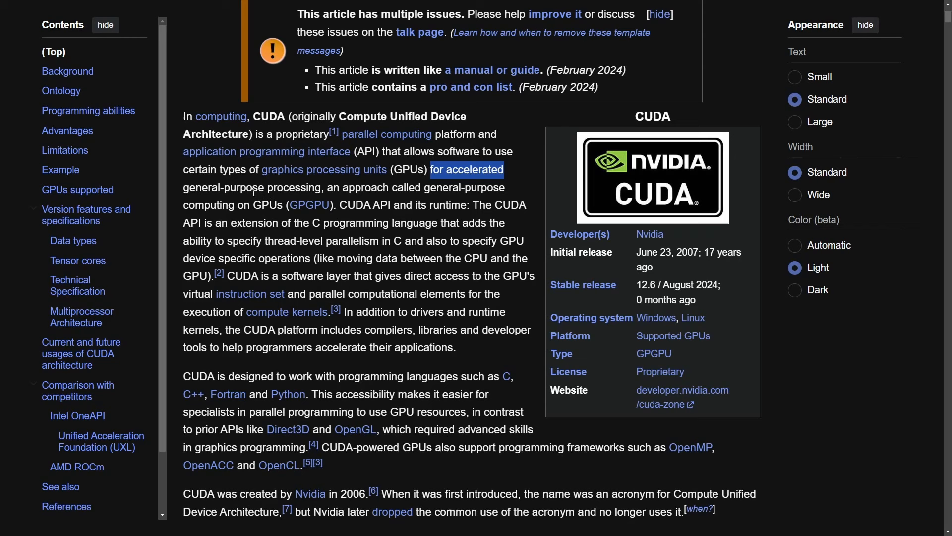
click(381, 188)
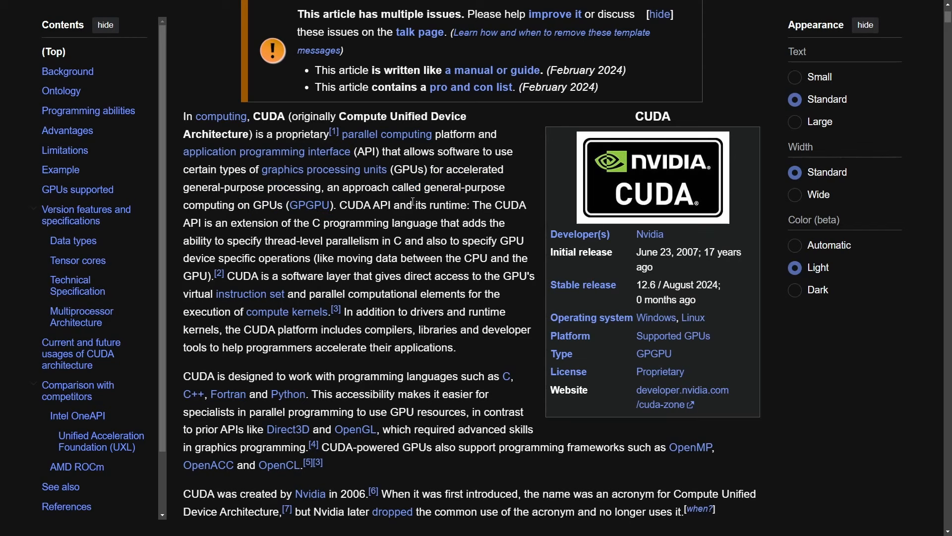
Scroll the CUDA article past Background, Ontology and Advantages down to the Limitations section
scroll(down, 3)
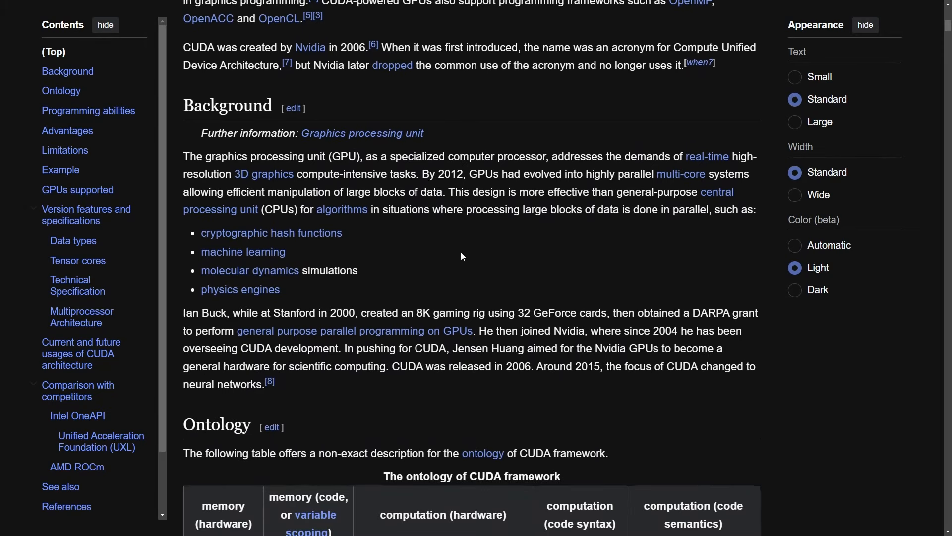
scroll(down, 3)
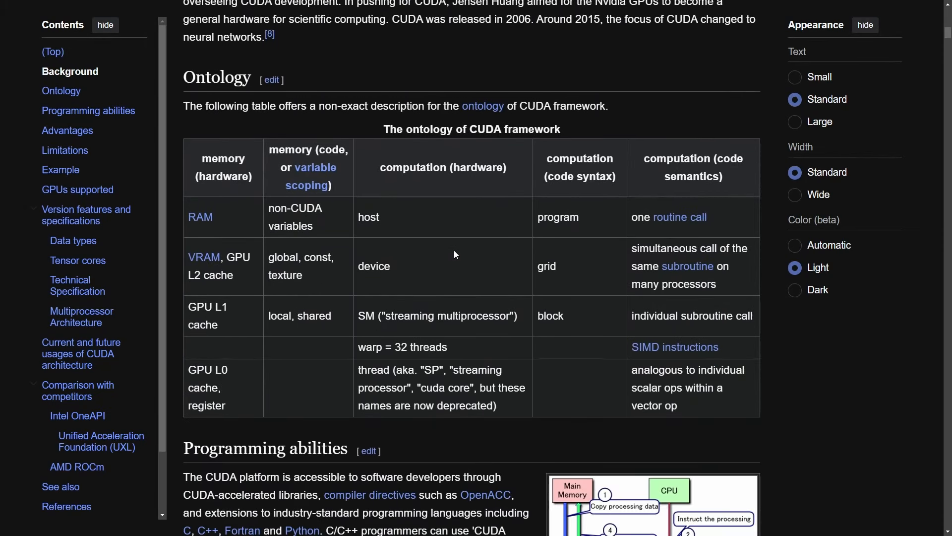
scroll(down, 3)
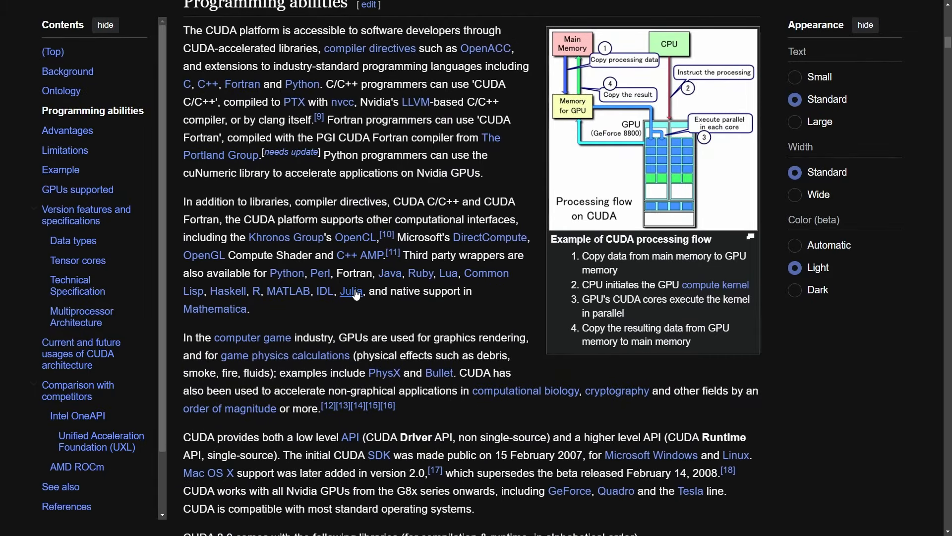
scroll(down, 3)
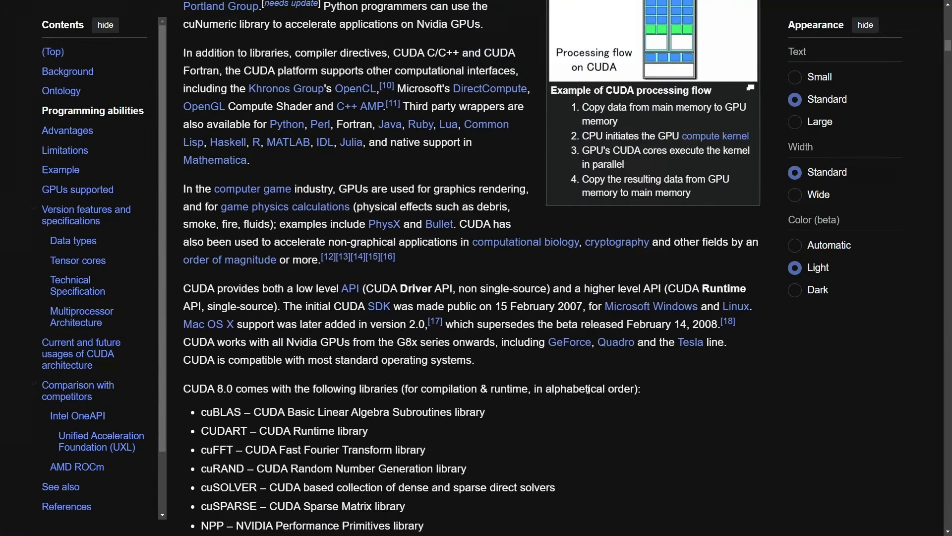
scroll(down, 3)
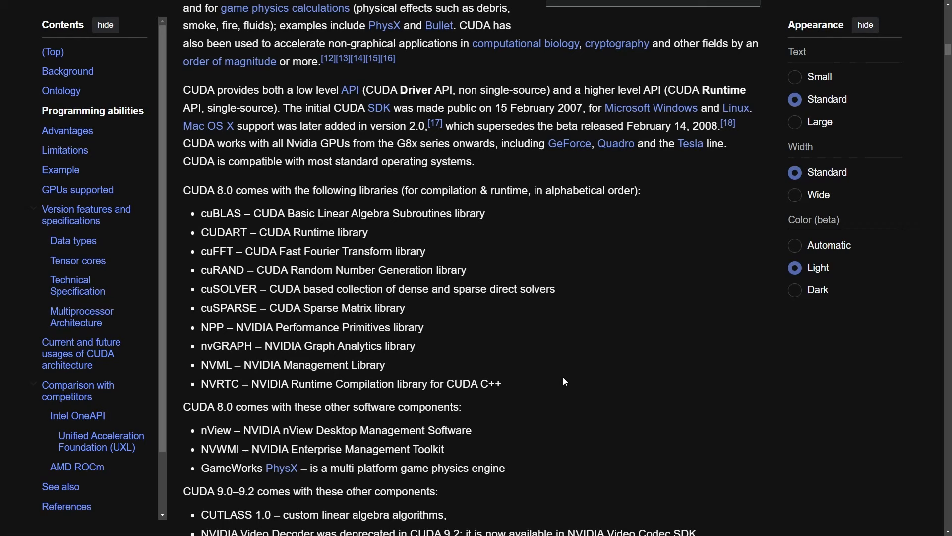
scroll(down, 3)
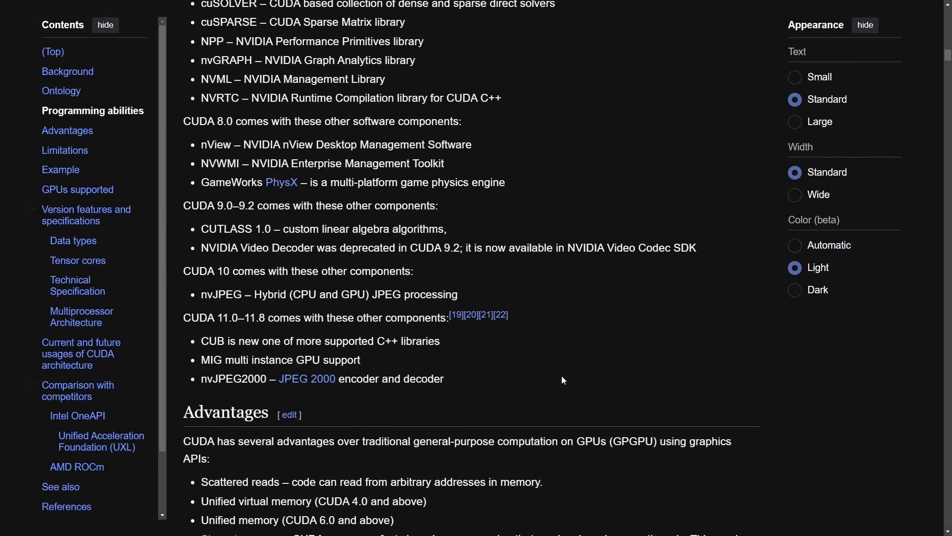
scroll(down, 3)
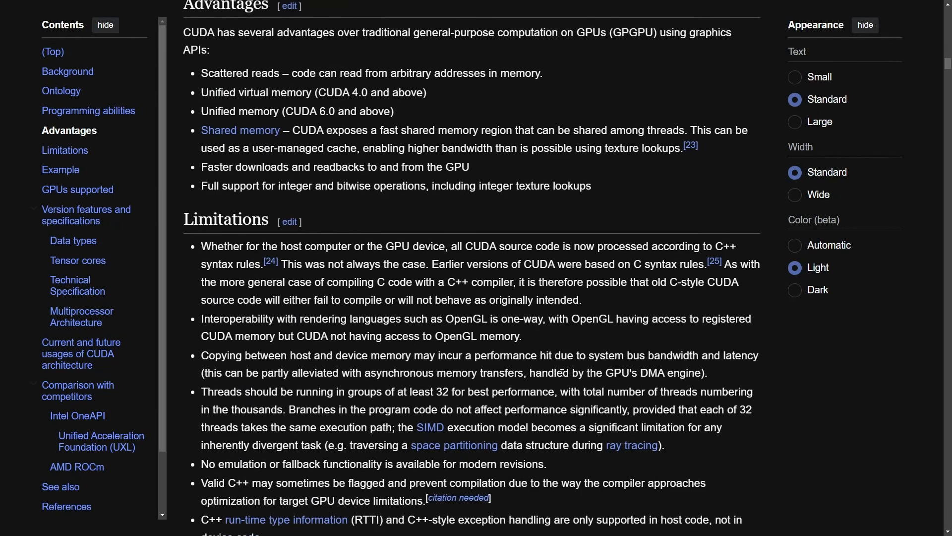
scroll(down, 3)
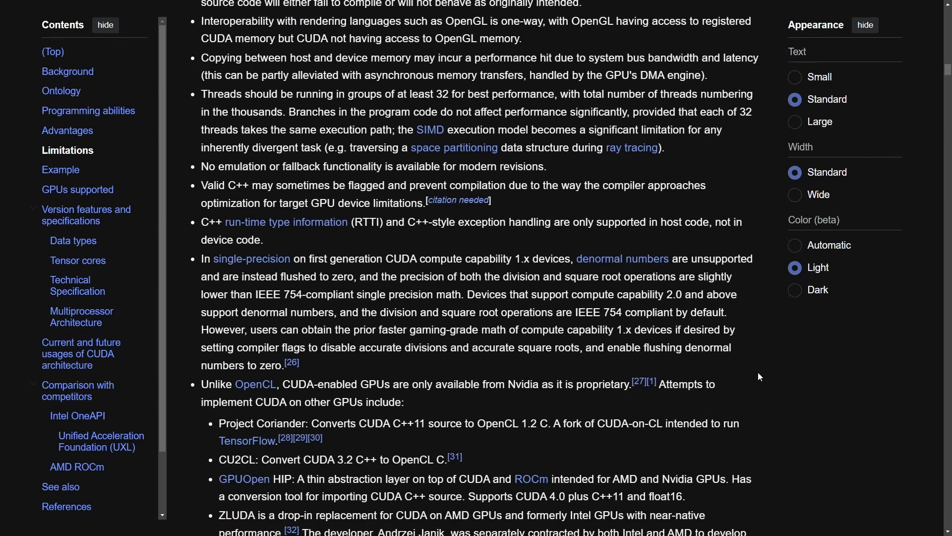
scroll(down, 3)
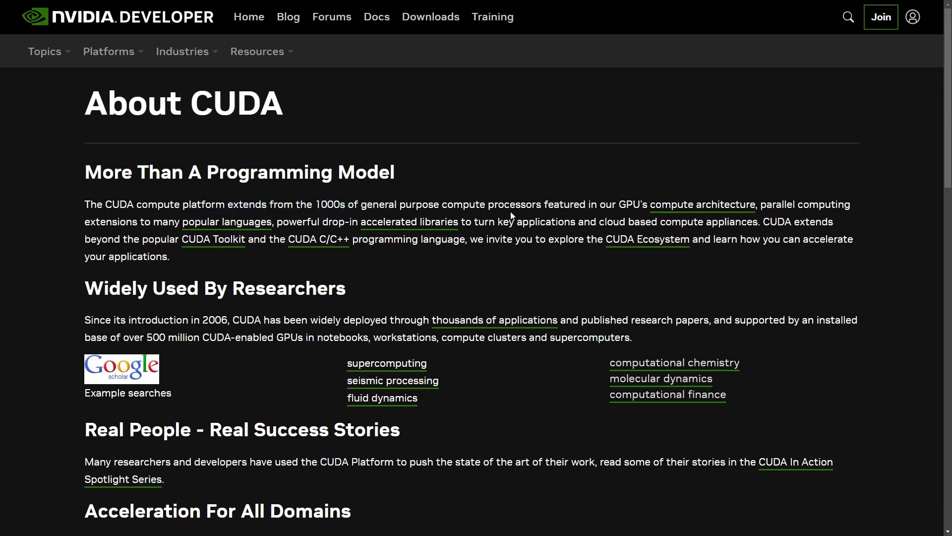
Highlight the intro phrase about popular languages, then read down to Acceleration For All Domains
drag(85, 221, 318, 221)
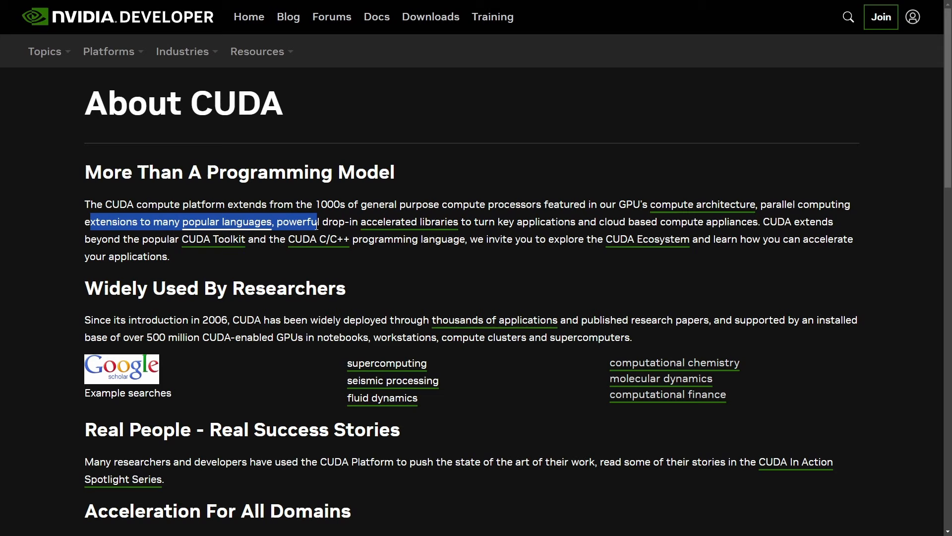
drag(318, 222, 470, 221)
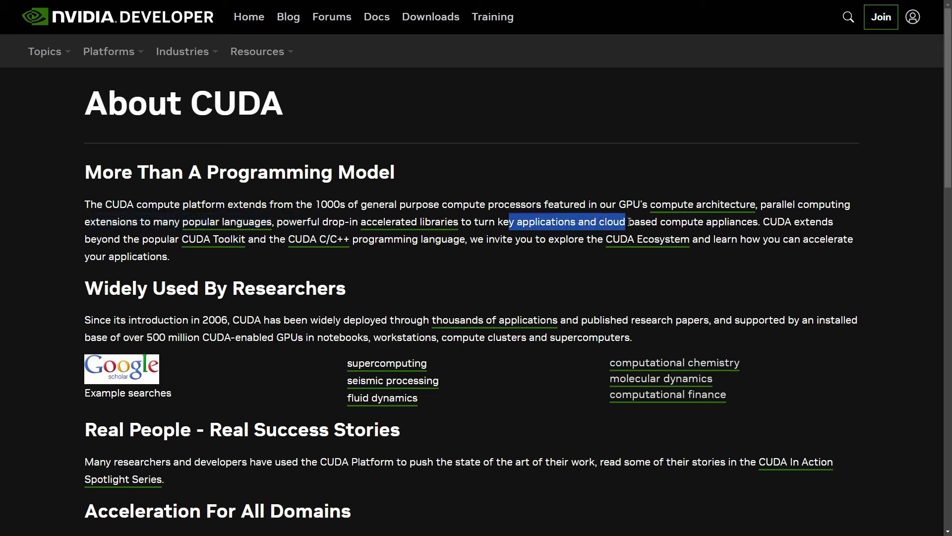
click(839, 277)
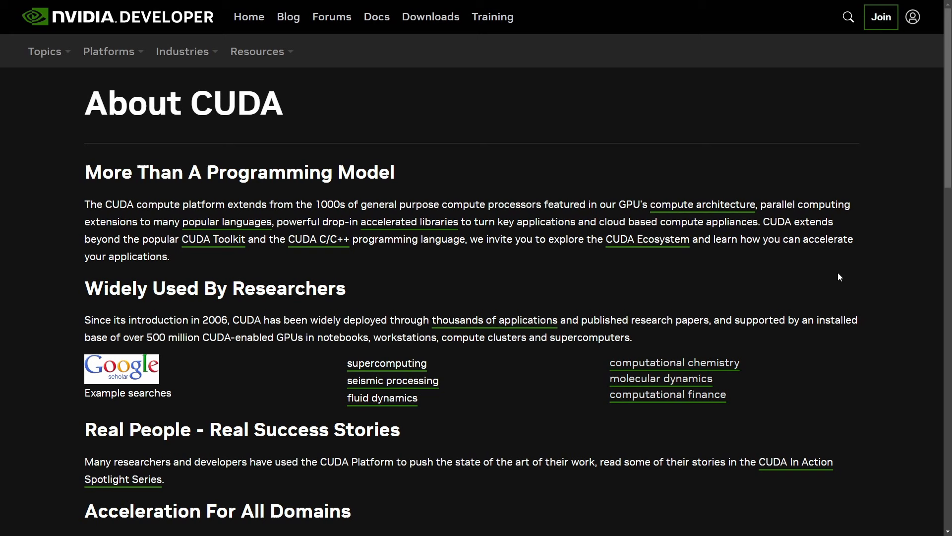
scroll(down, 3)
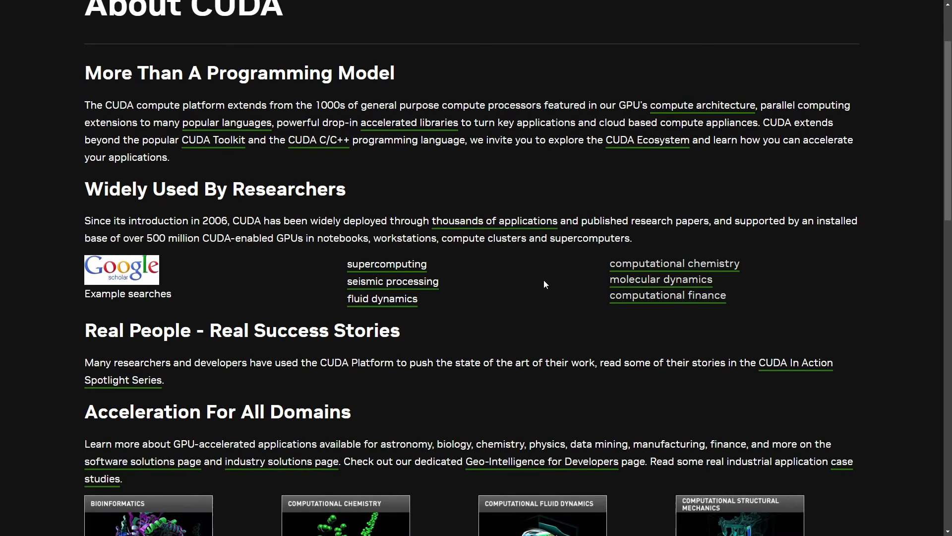
scroll(down, 3)
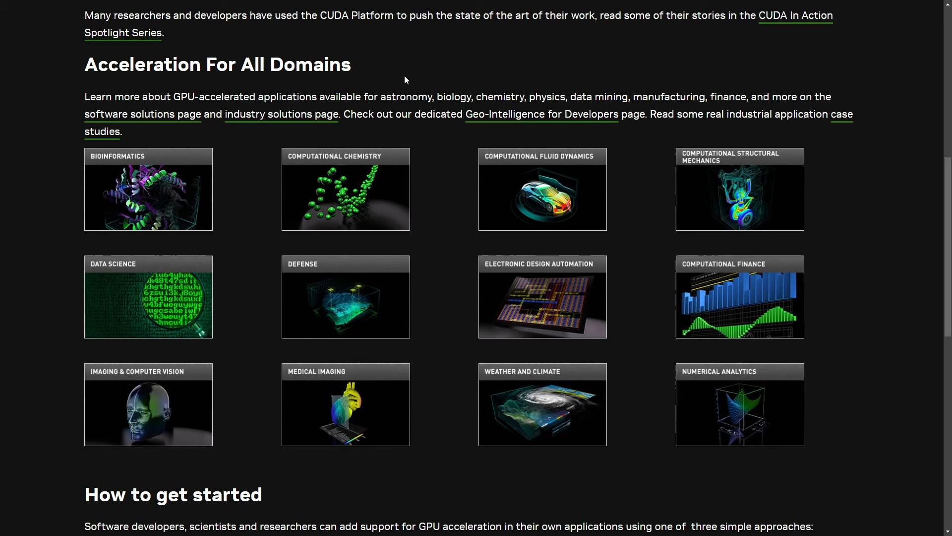
mouse_move(185, 186)
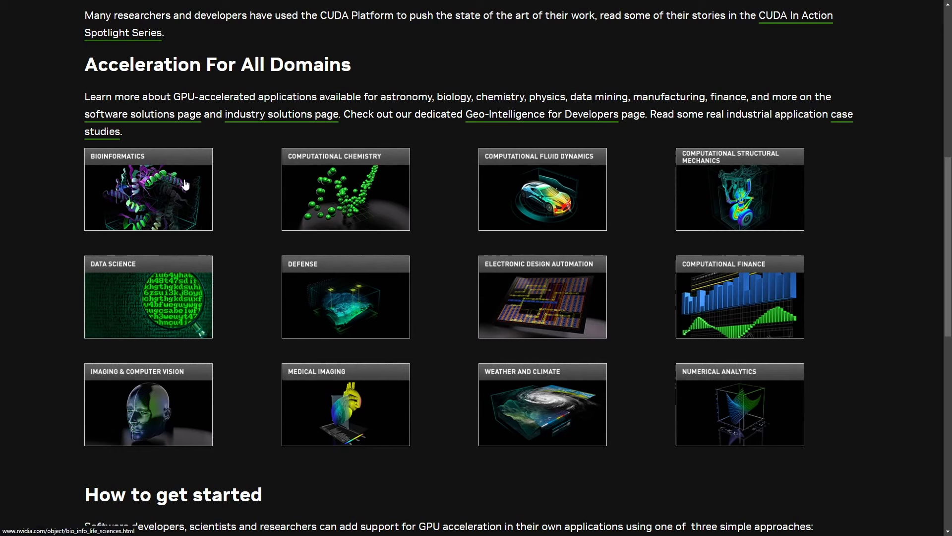
mouse_move(874, 210)
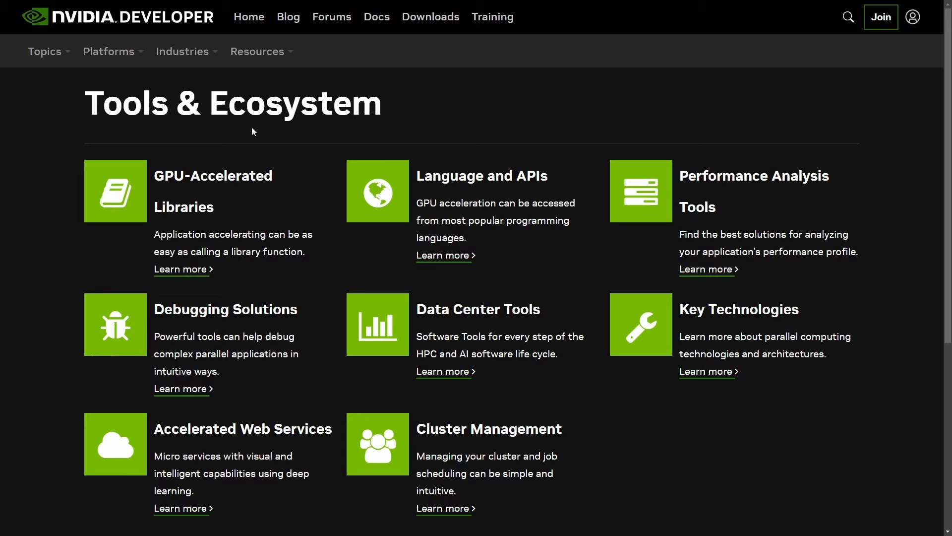
Scroll down the Tools & Ecosystem page through its tool categories
scroll(down, 3)
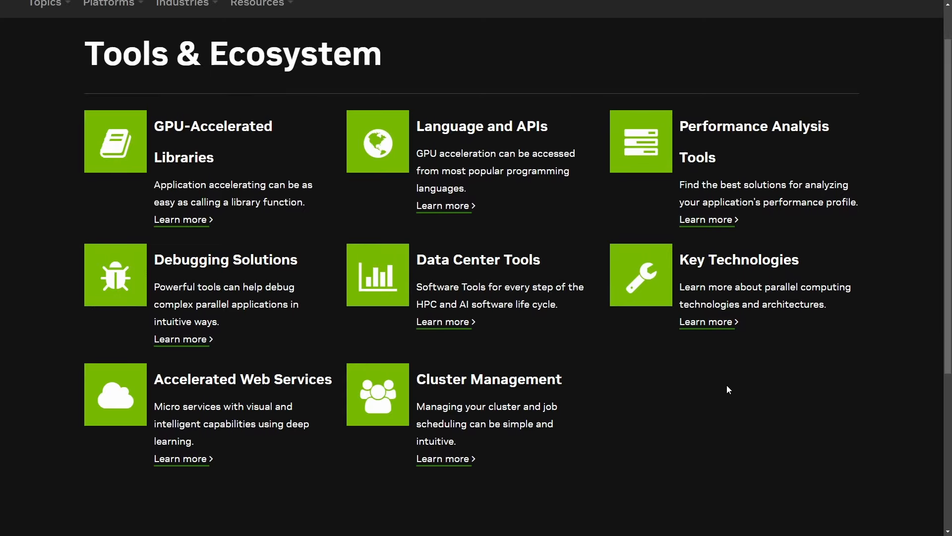
mouse_move(690, 408)
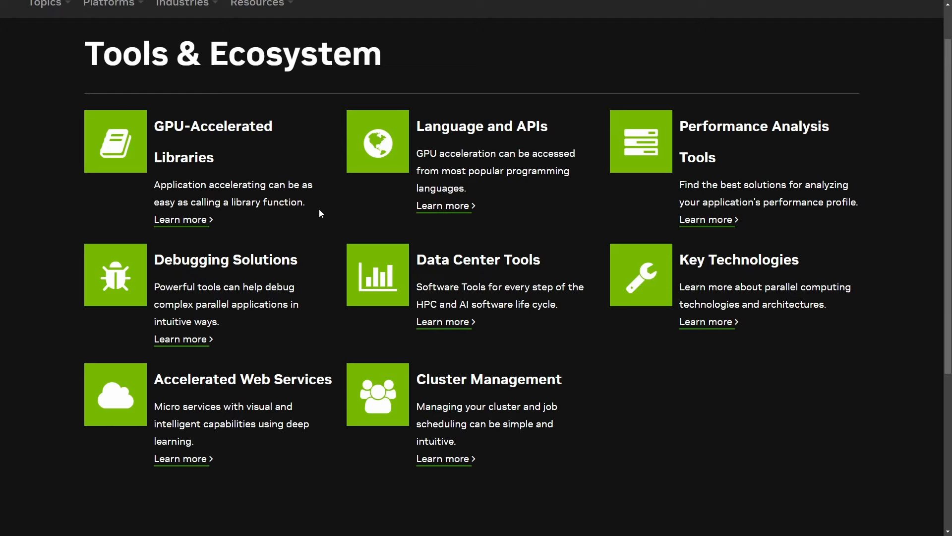
mouse_move(666, 410)
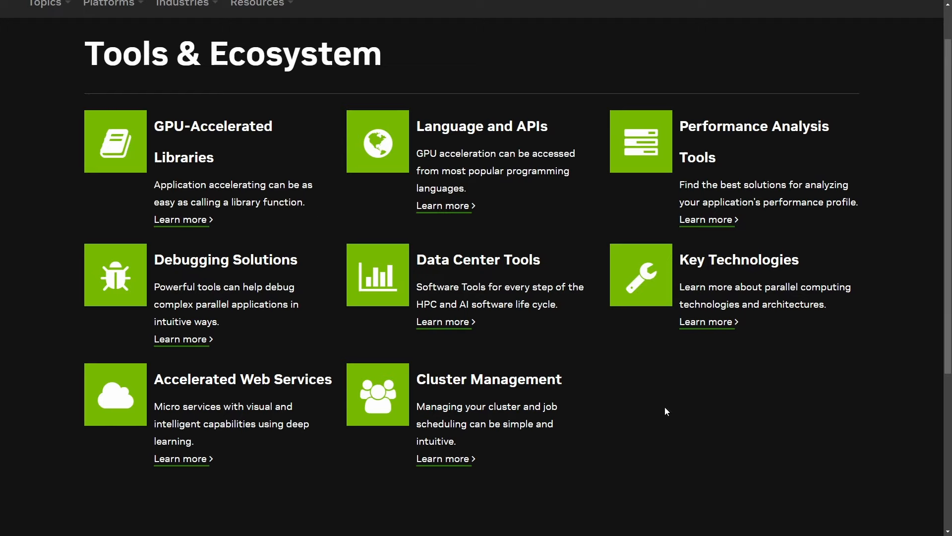
mouse_move(637, 419)
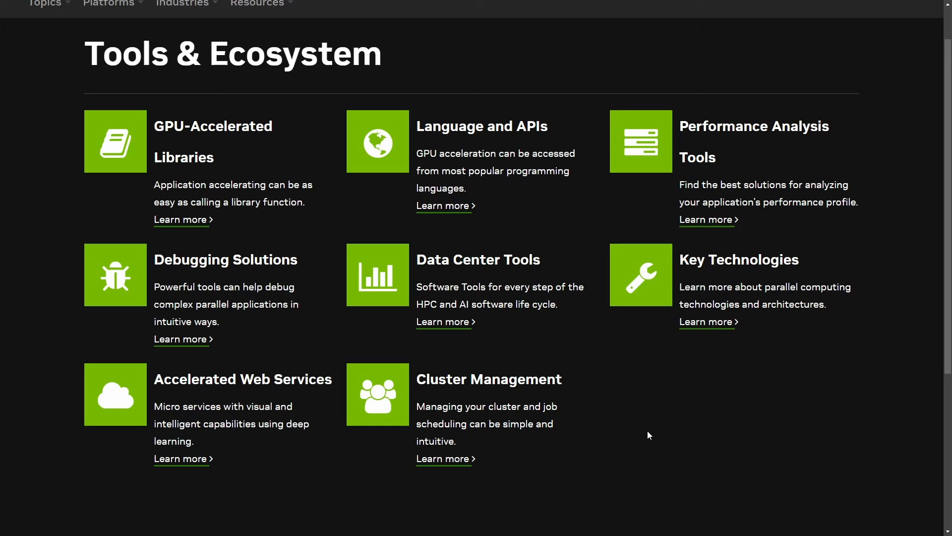
mouse_move(685, 408)
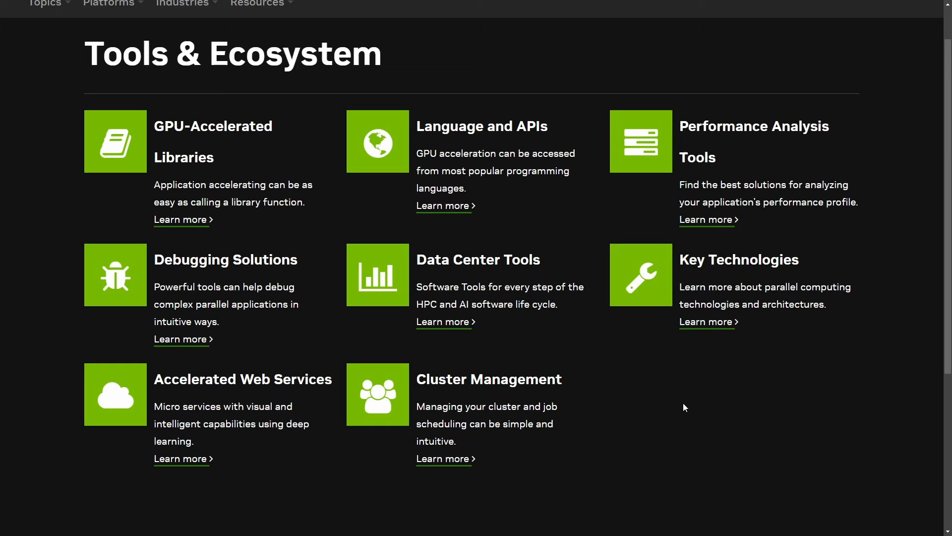
mouse_move(776, 411)
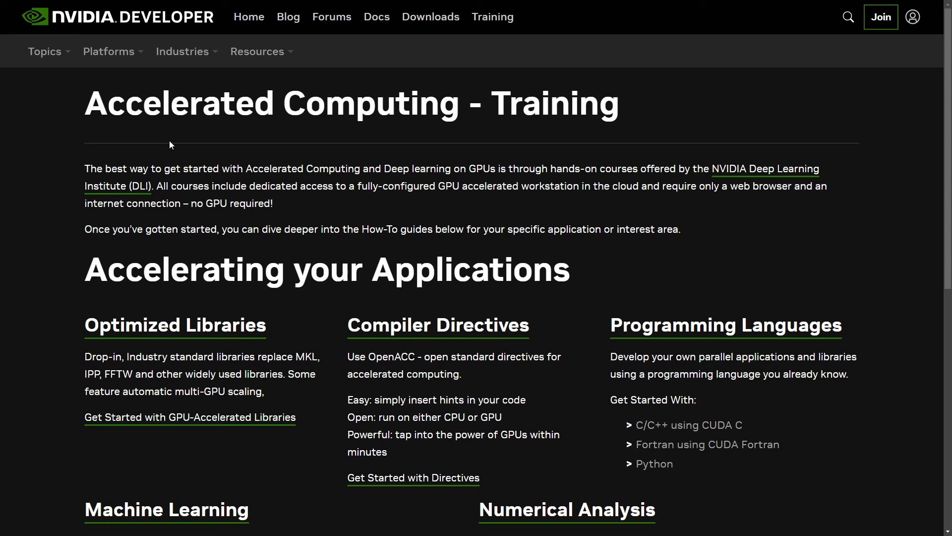
scroll(down, 3)
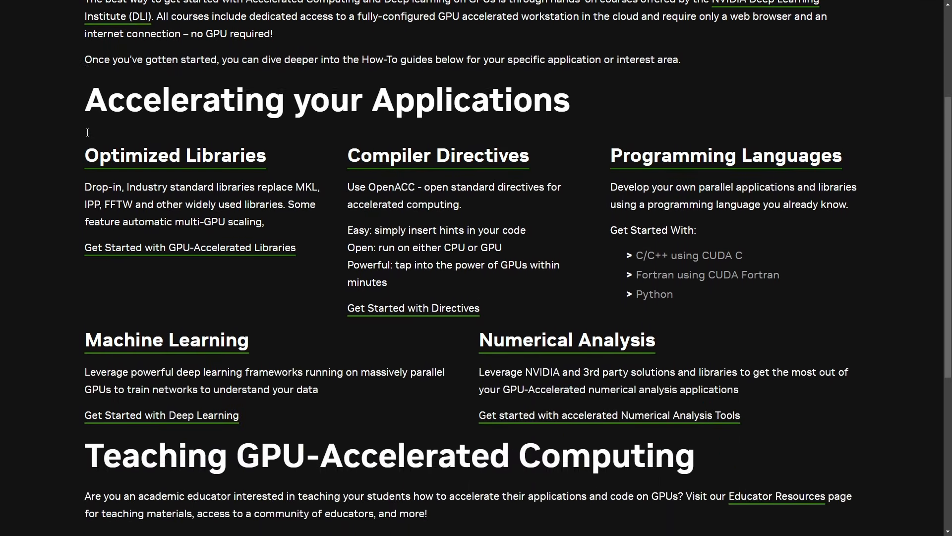
scroll(down, 3)
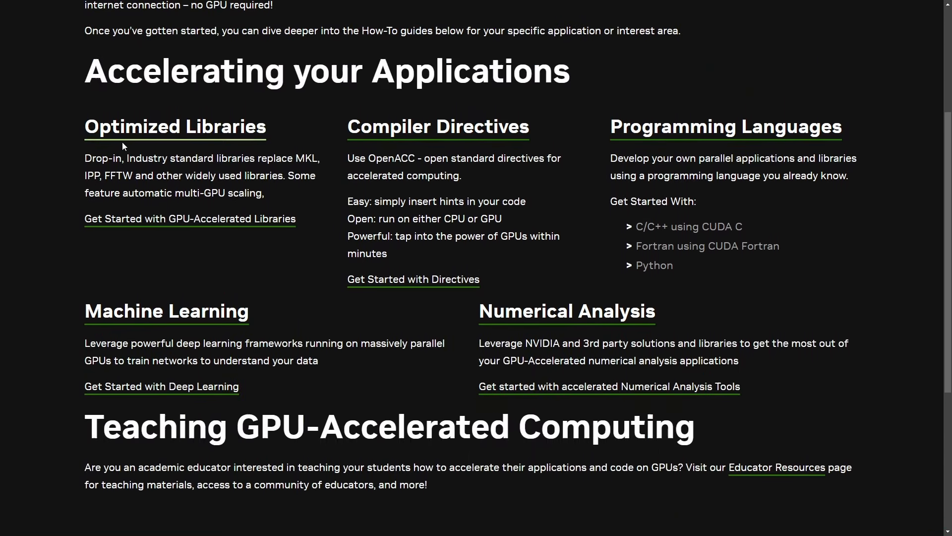
scroll(up, 3)
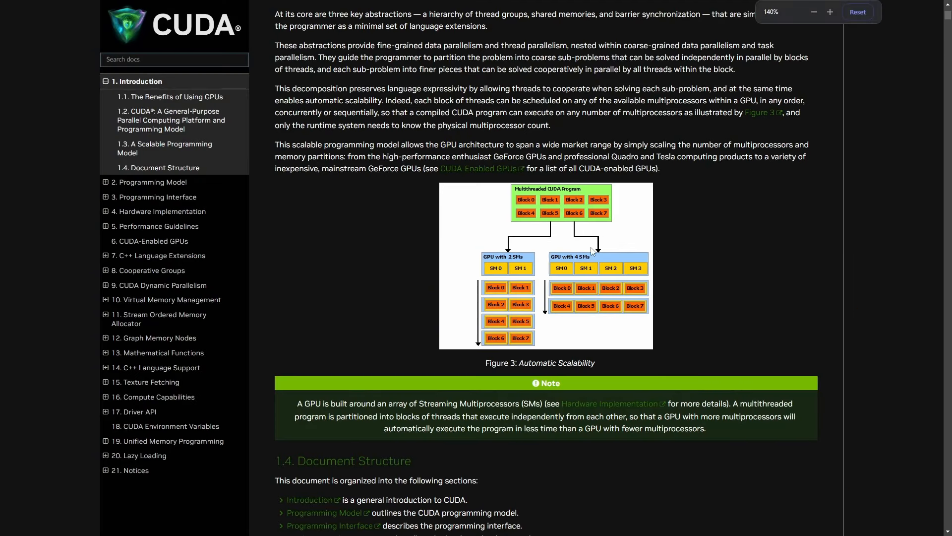
Scroll the CUDA docs Introduction toward Figure 3: Automatic Scalability
scroll(down, 3)
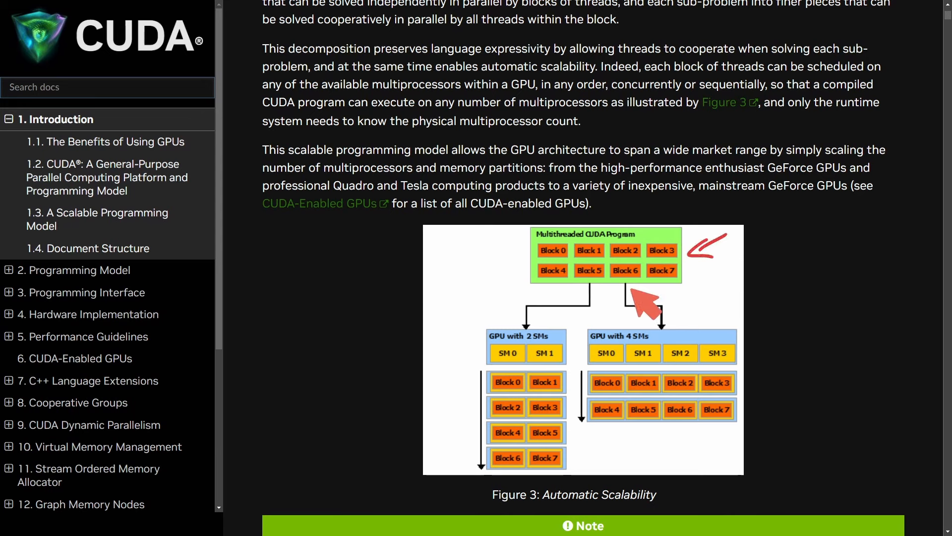
mouse_move(645, 375)
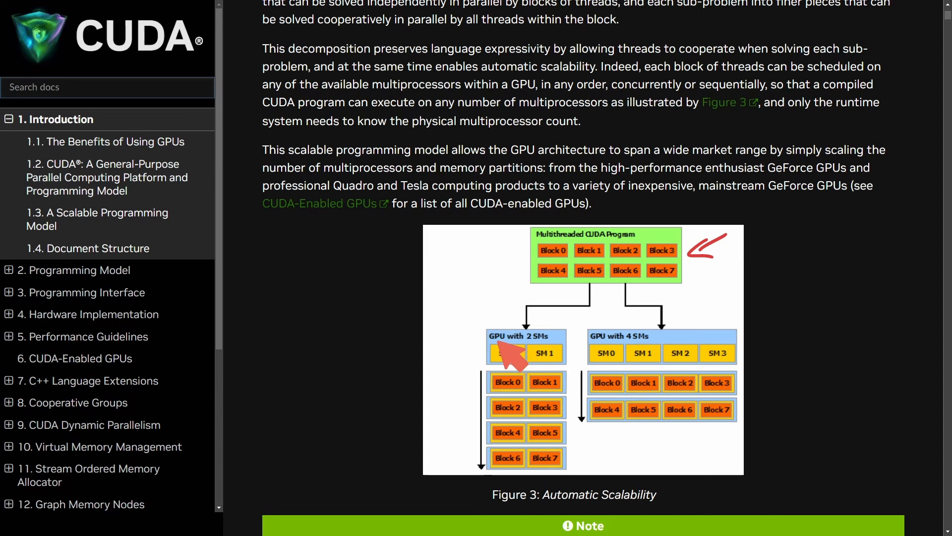
mouse_move(674, 355)
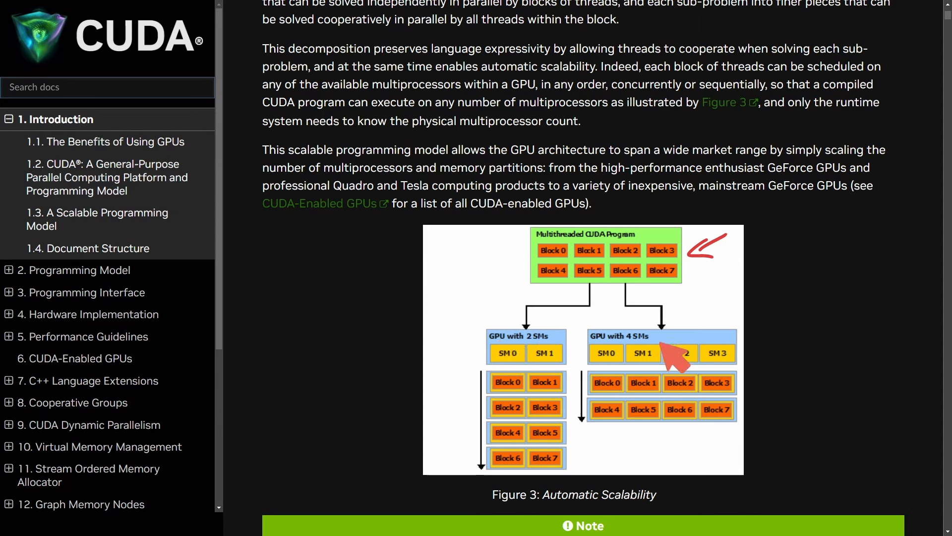
mouse_move(623, 452)
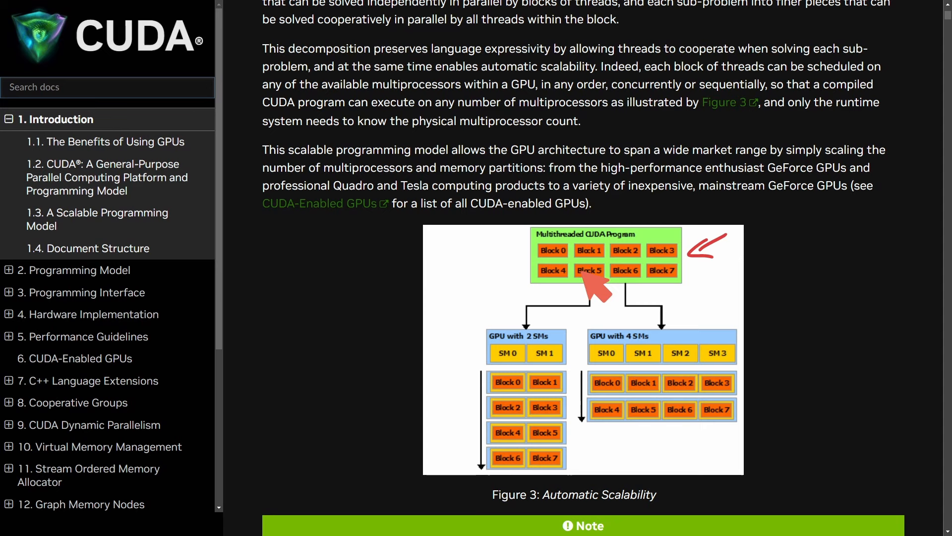
mouse_move(601, 461)
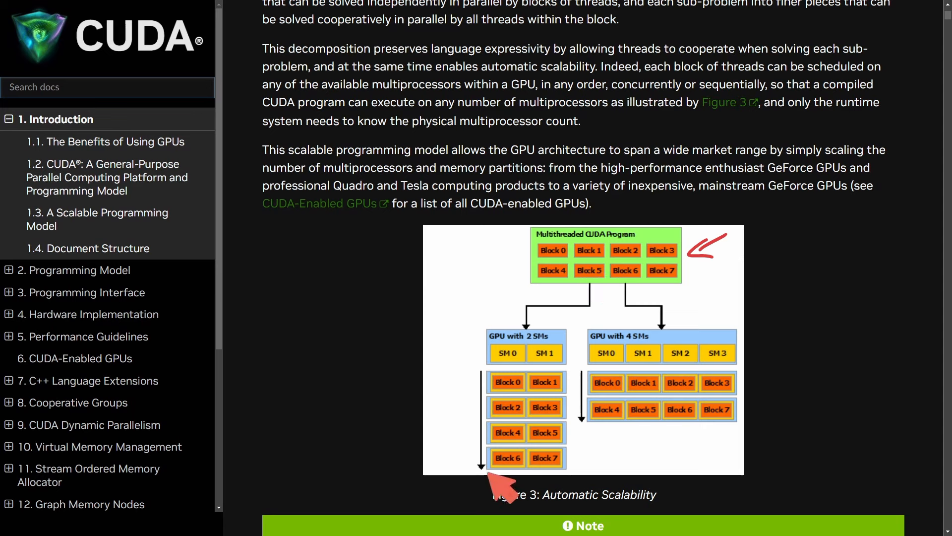
mouse_move(532, 470)
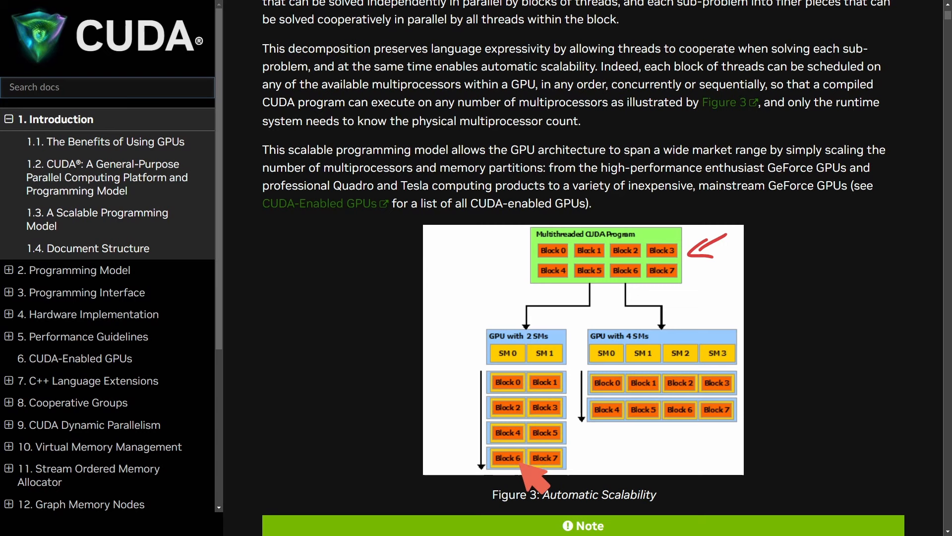
mouse_move(583, 465)
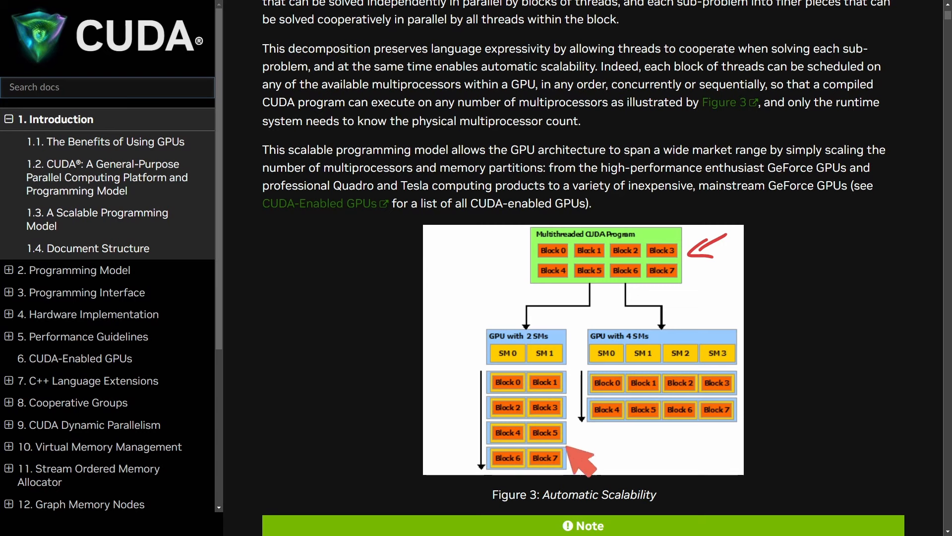
mouse_move(780, 421)
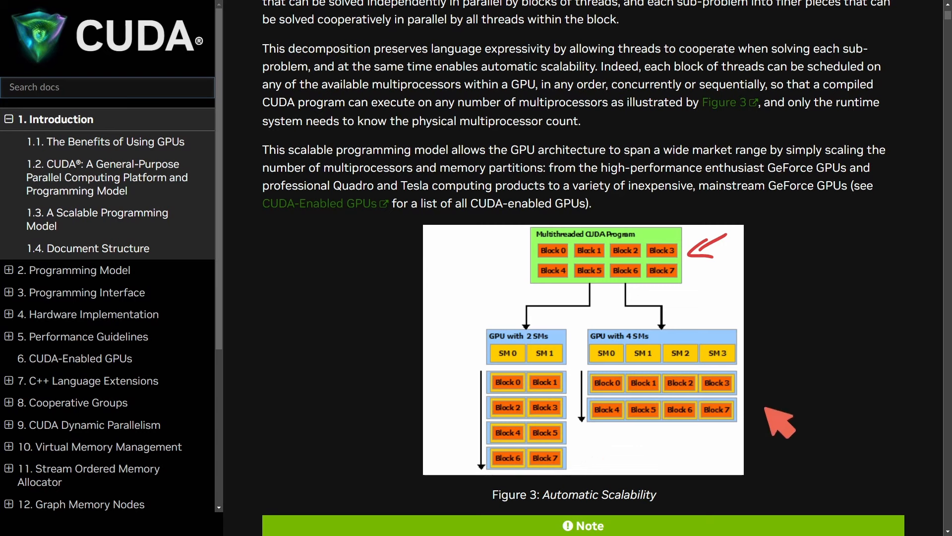
mouse_move(758, 425)
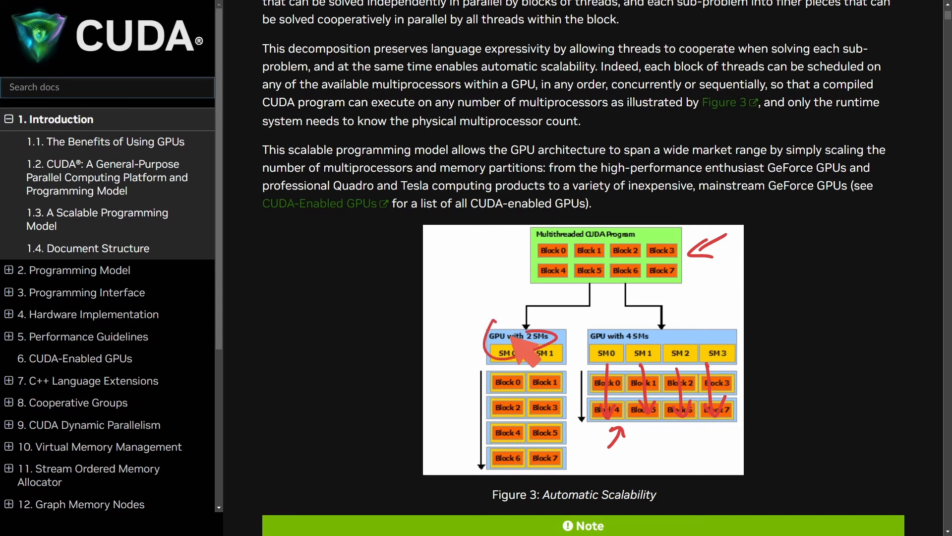
mouse_move(777, 419)
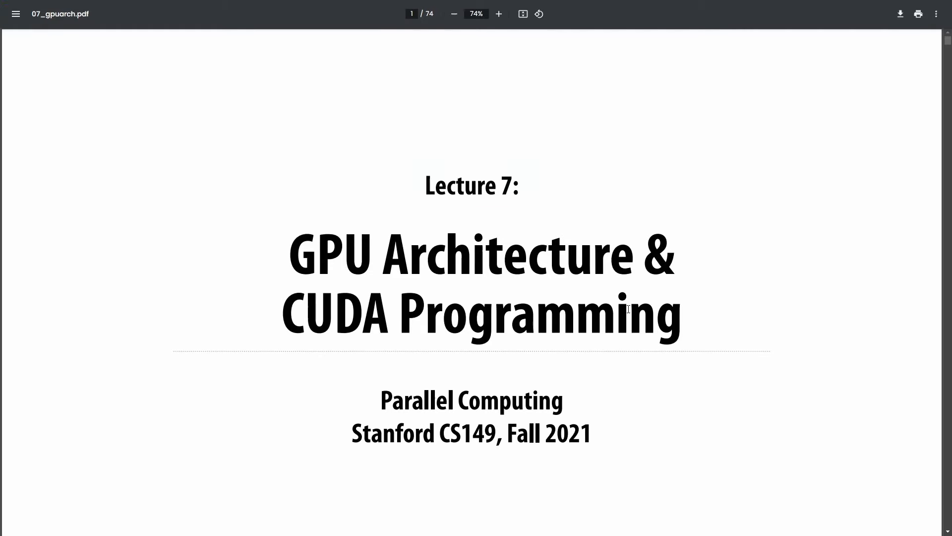
Page through the 07_gpuarch.pdf slides from the title page to the real-time 3D rendering slide
scroll(down, 3)
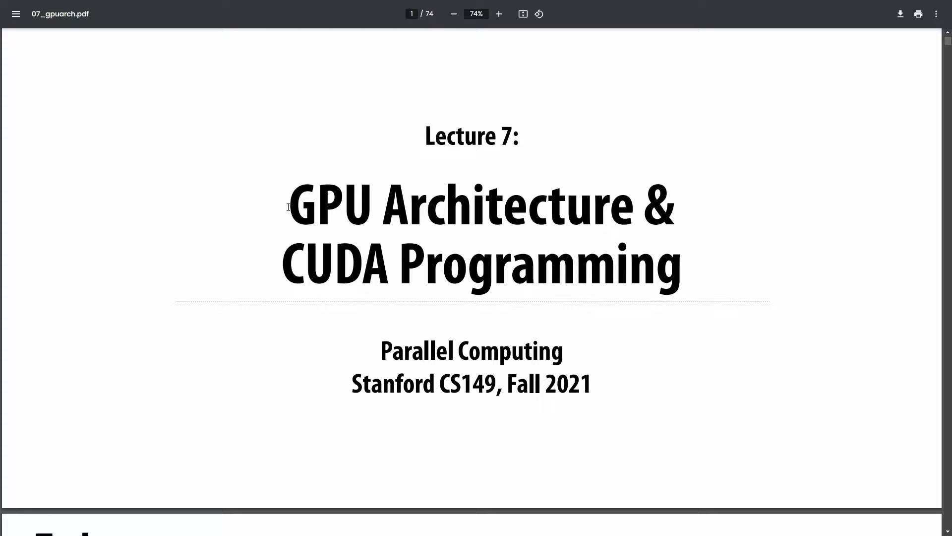
drag(289, 206, 443, 205)
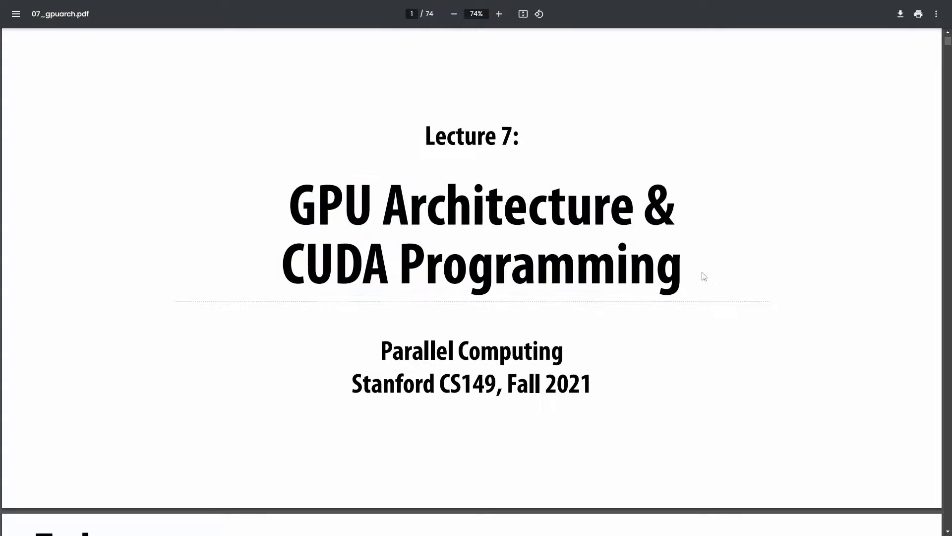
scroll(down, 3)
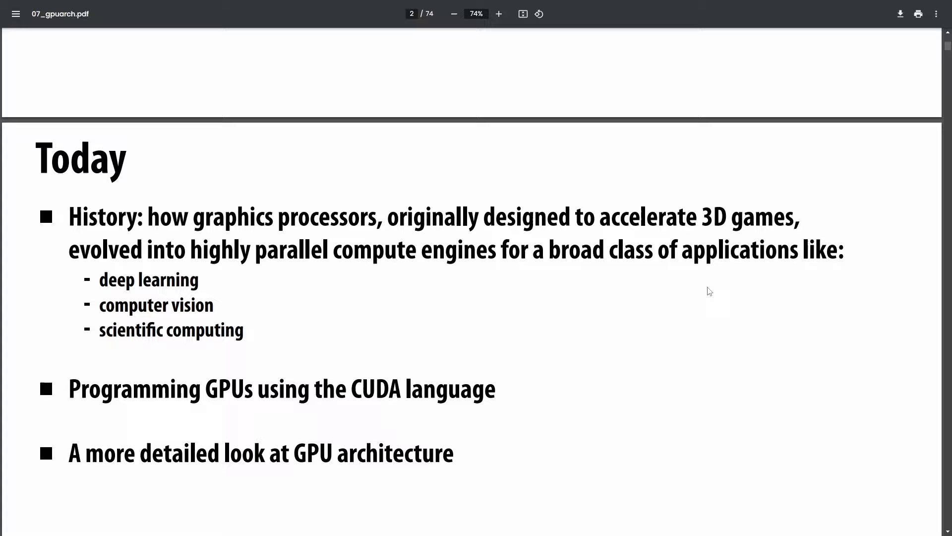
scroll(down, 3)
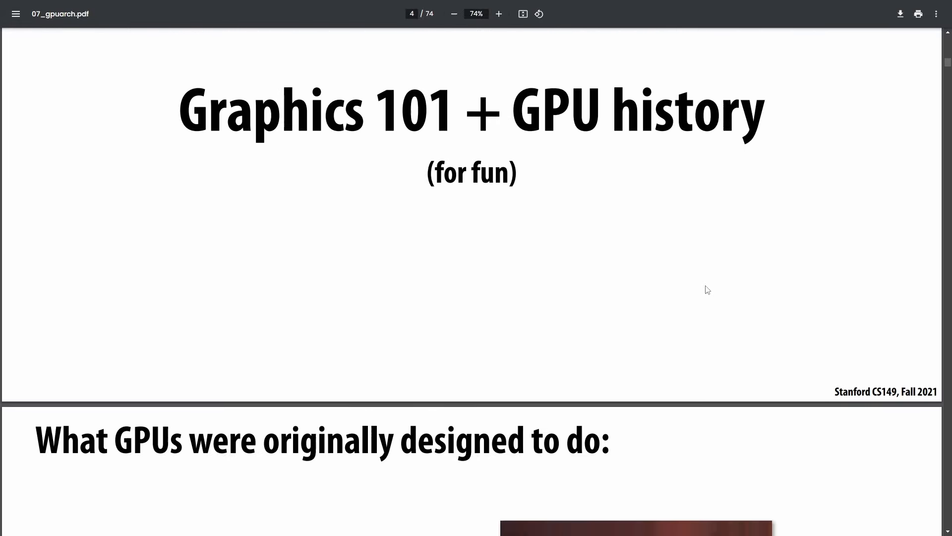
scroll(down, 3)
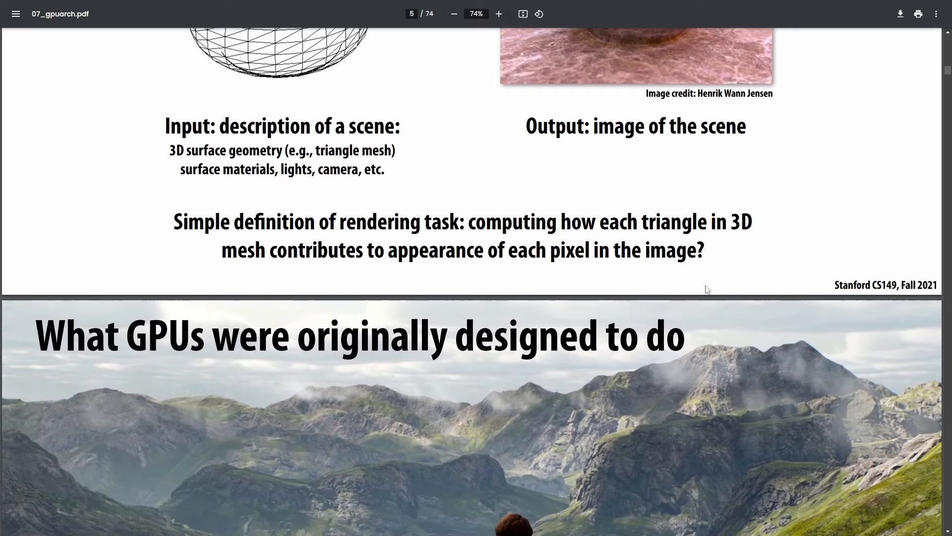
scroll(down, 3)
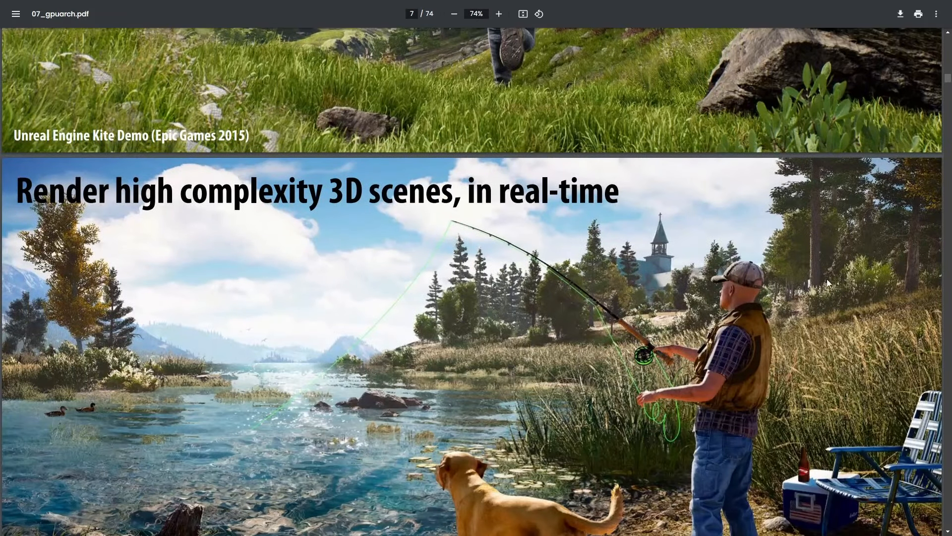
scroll(down, 3)
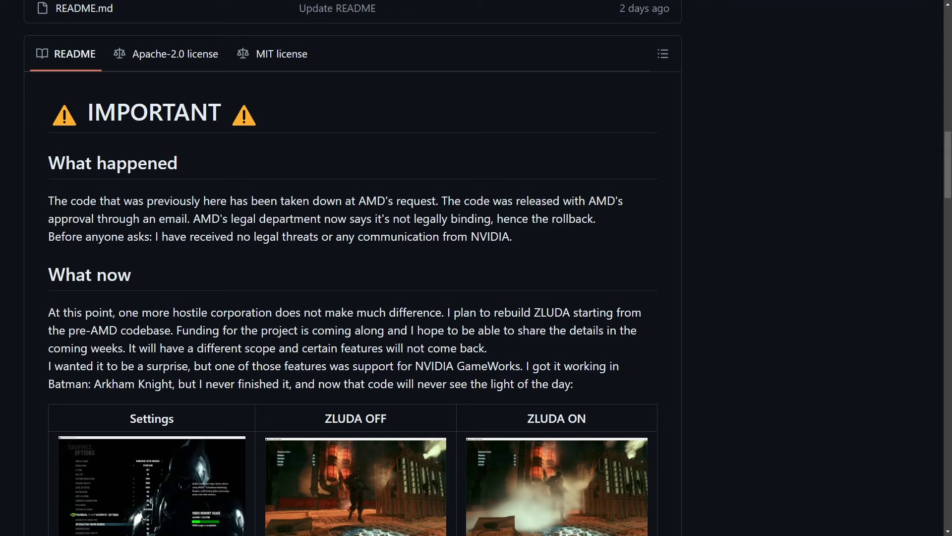
mouse_move(331, 265)
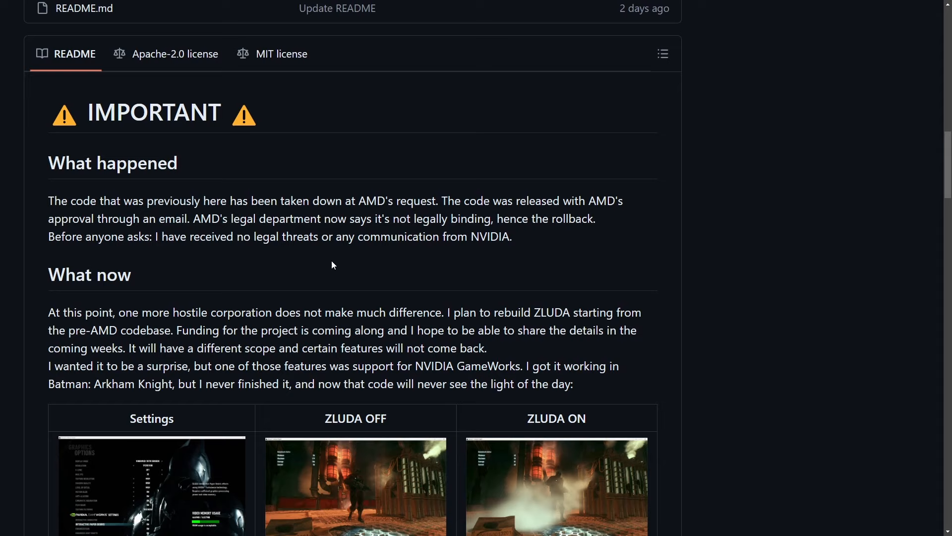
mouse_move(310, 265)
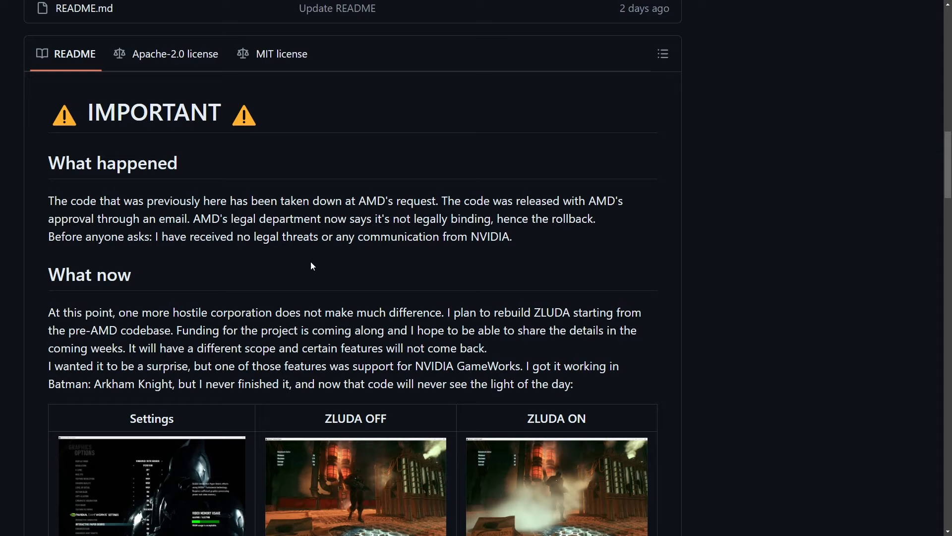
mouse_move(288, 271)
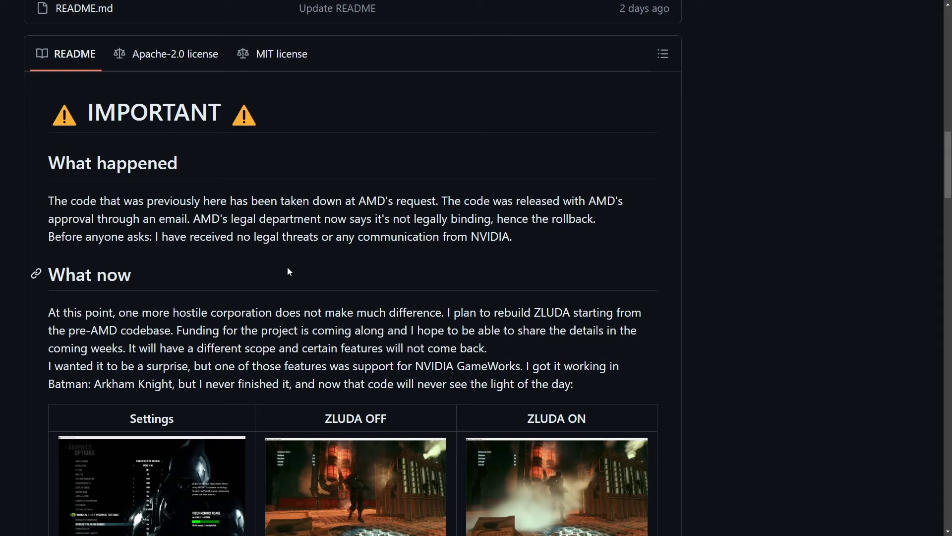
mouse_move(280, 269)
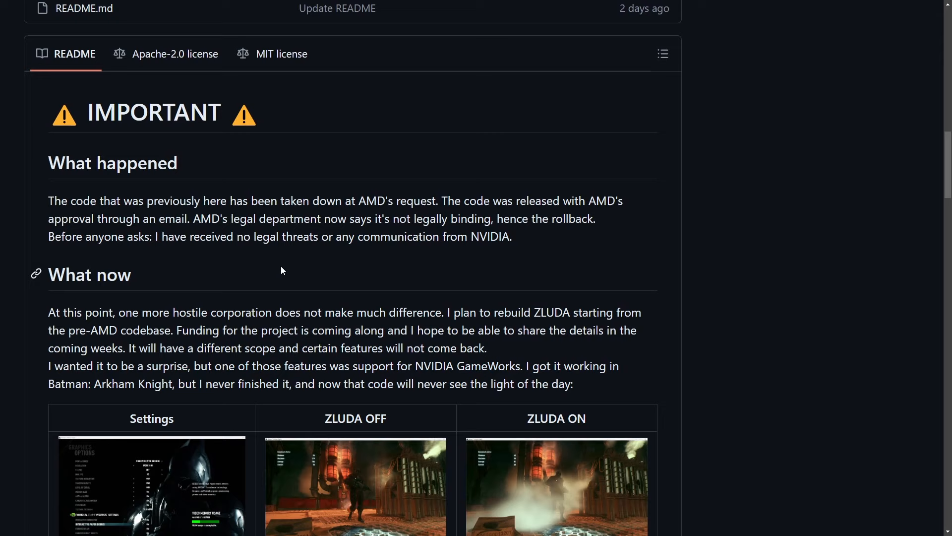
mouse_move(270, 271)
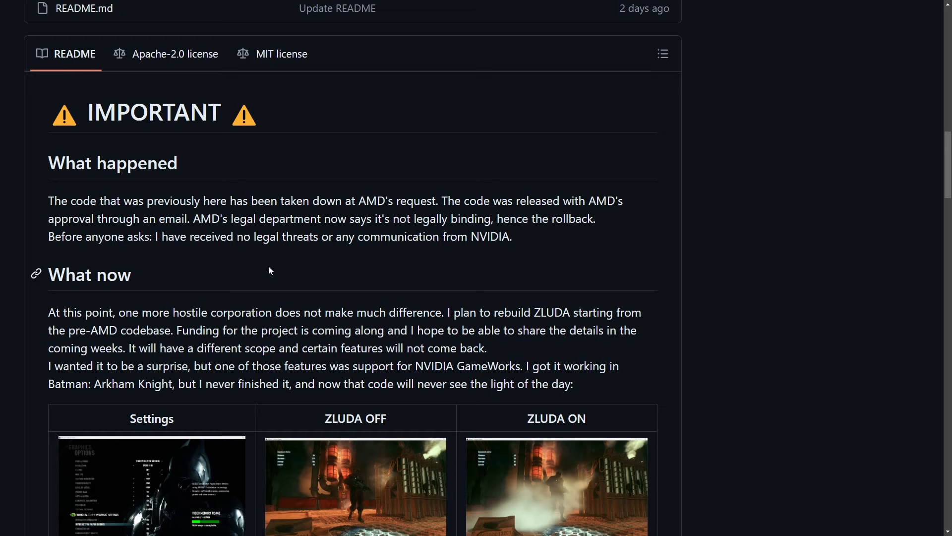
mouse_move(220, 274)
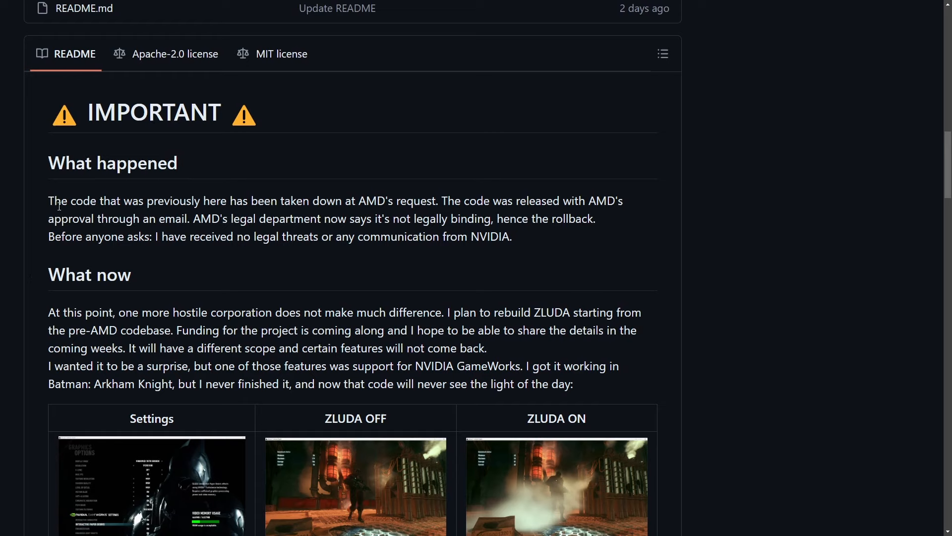
Highlight the What happened lines about email approval, AMD legal calling it non-binding, and no legal threats
drag(53, 200, 351, 200)
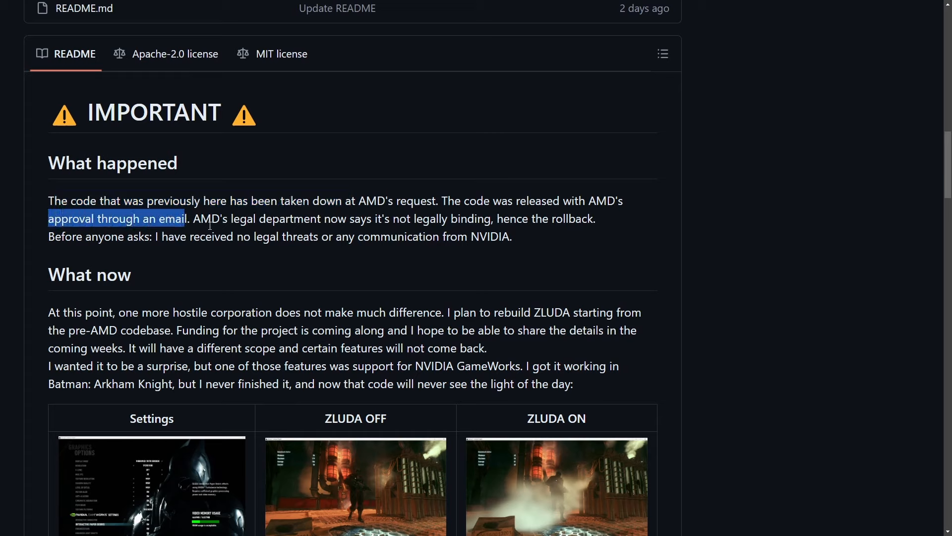
drag(194, 218, 509, 219)
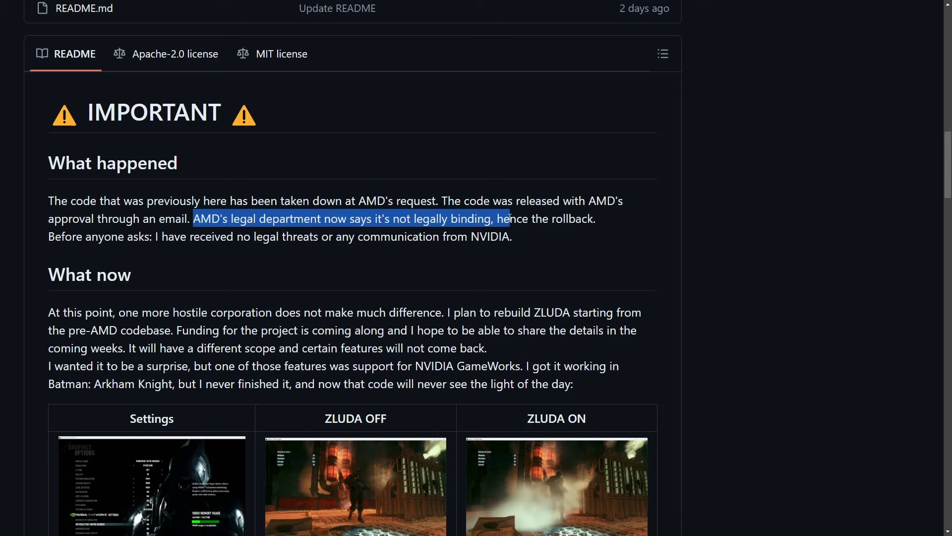
click(56, 237)
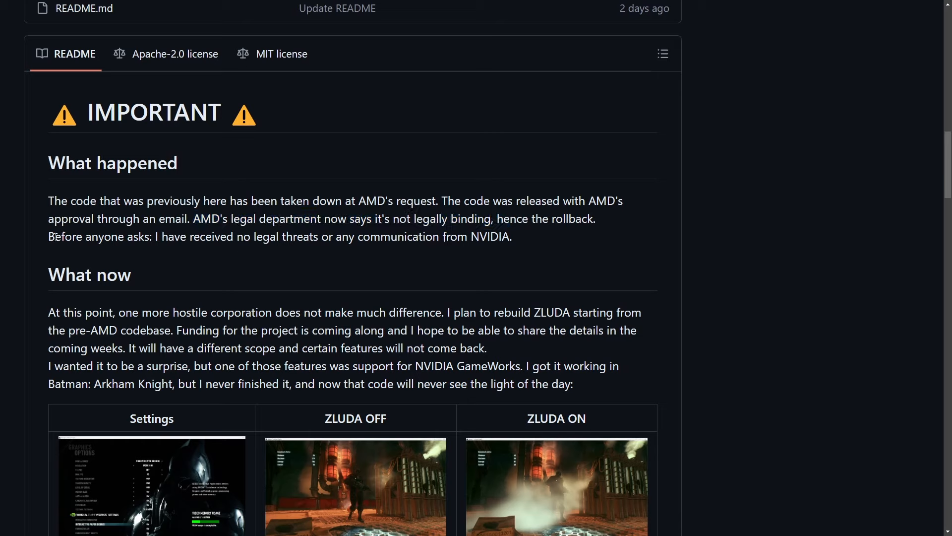
drag(51, 236, 426, 236)
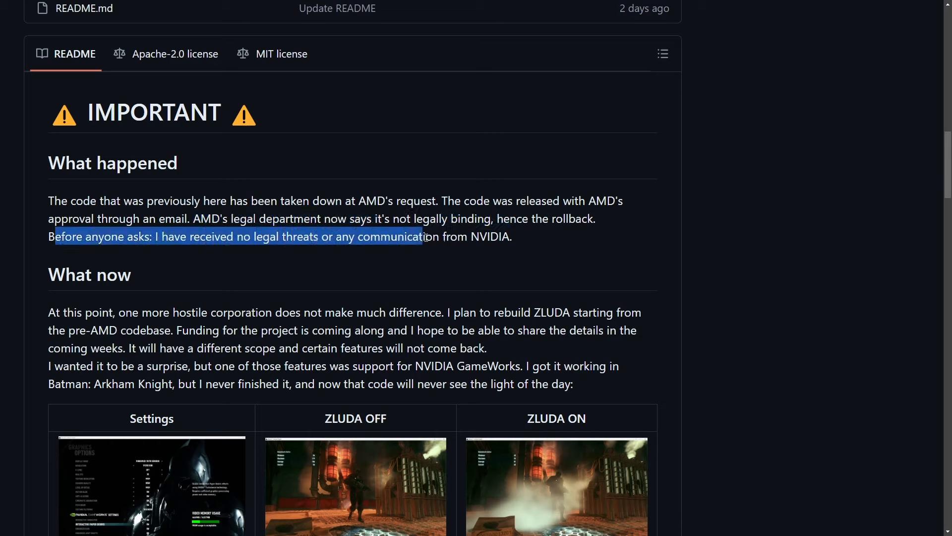
click(442, 266)
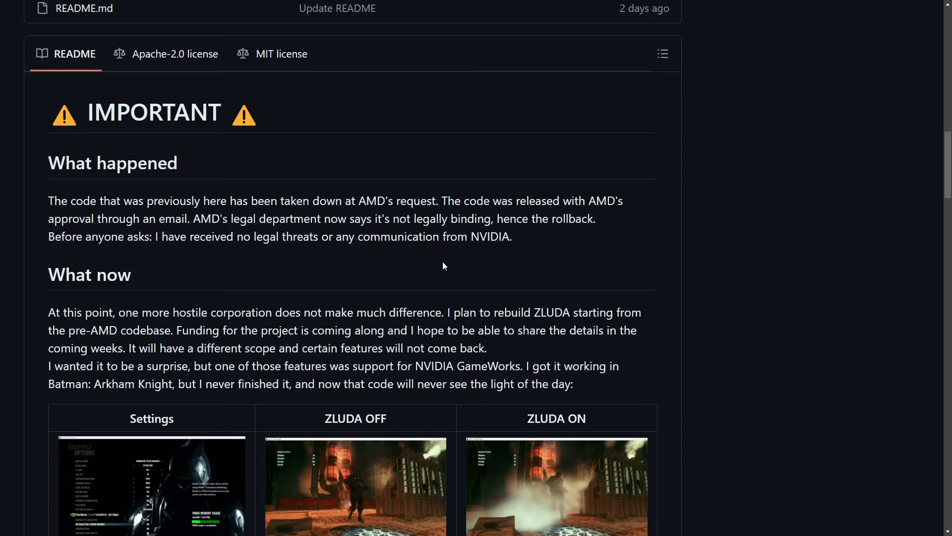
scroll(down, 3)
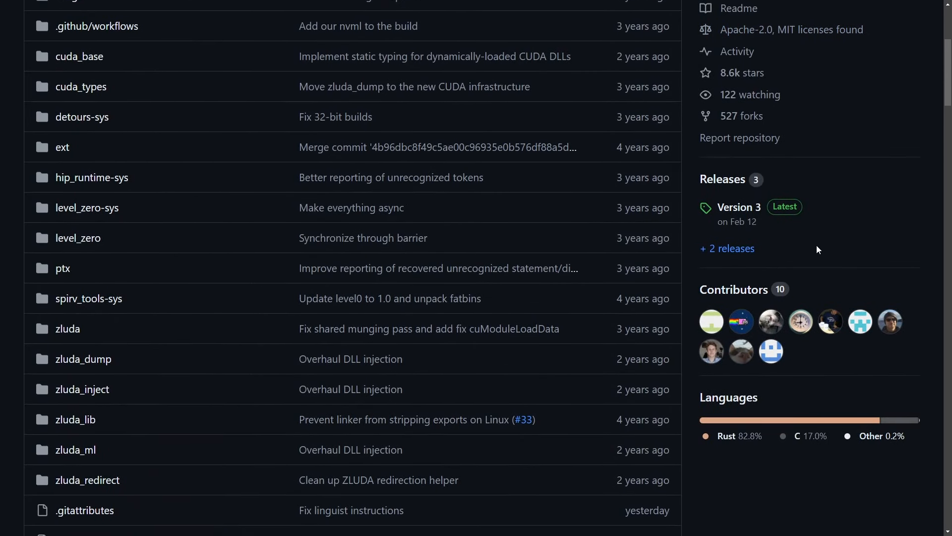
Scroll past the Batman: Arkham Knight comparison images to the GeekBench results chart
scroll(down, 3)
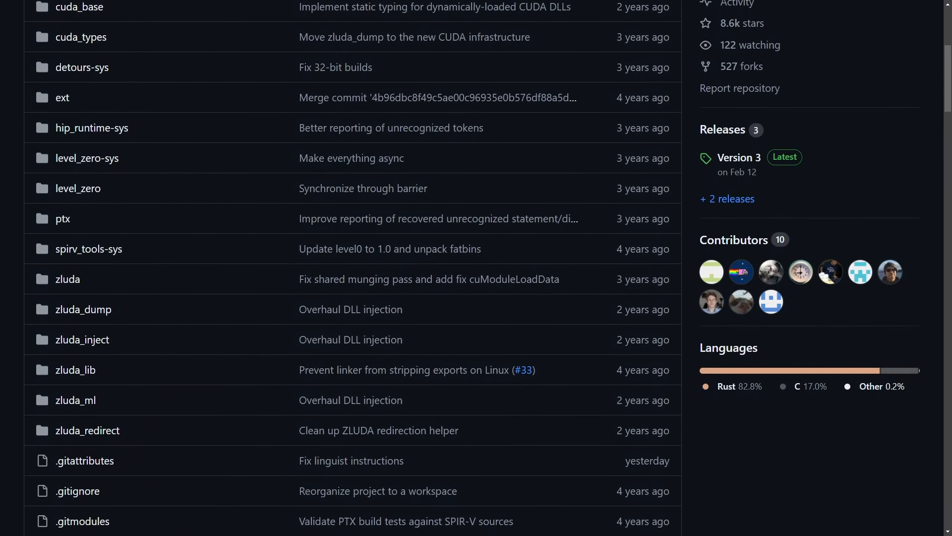
scroll(down, 3)
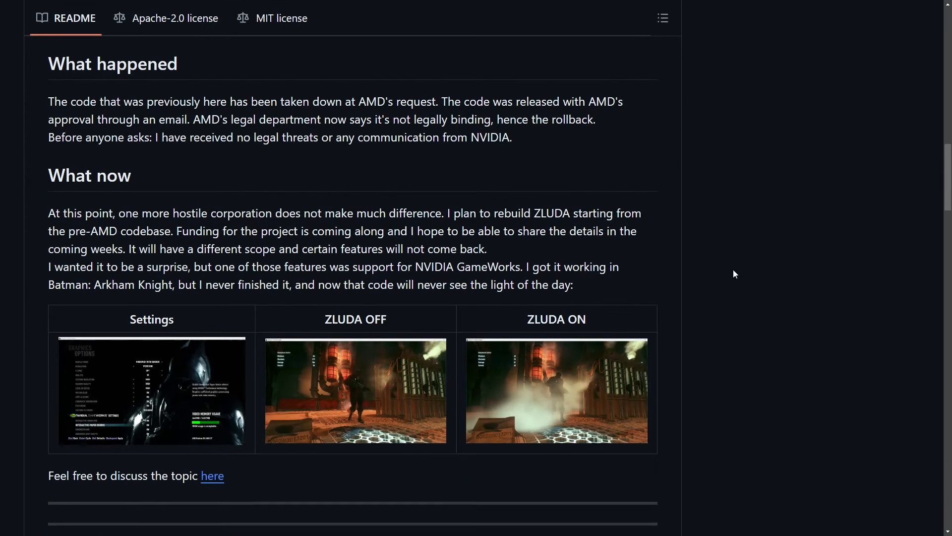
scroll(down, 3)
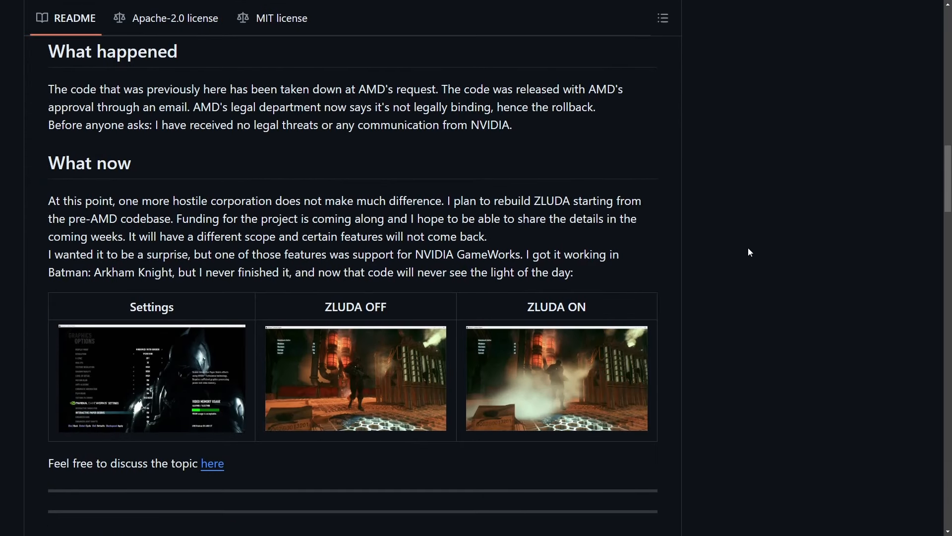
scroll(down, 3)
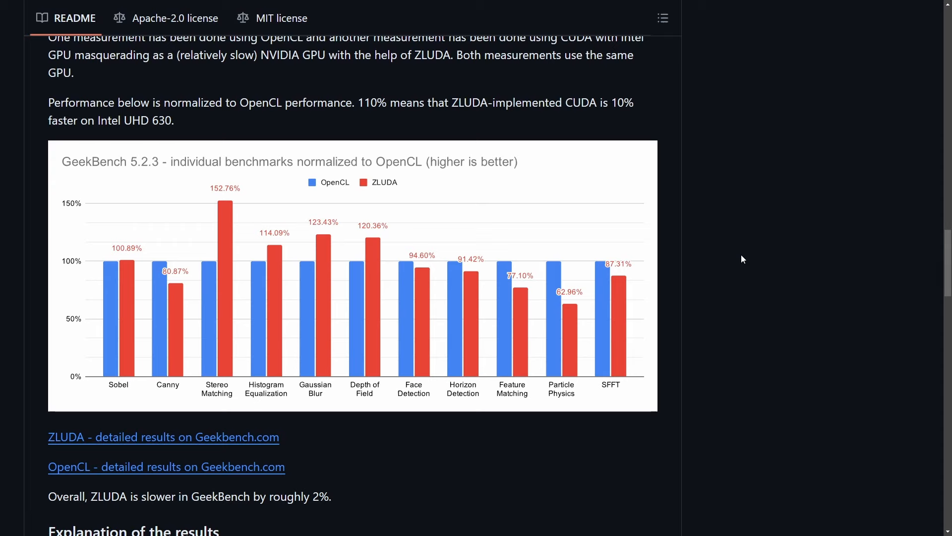
Highlight the 110% figure and Intel UHD 630 phrase under the chart, then continue to the FAQ
scroll(down, 3)
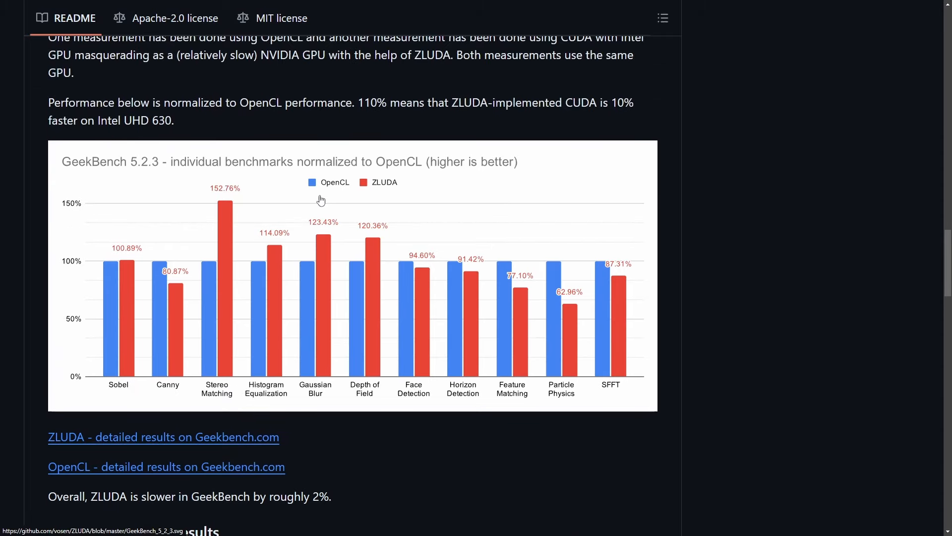
mouse_move(202, 332)
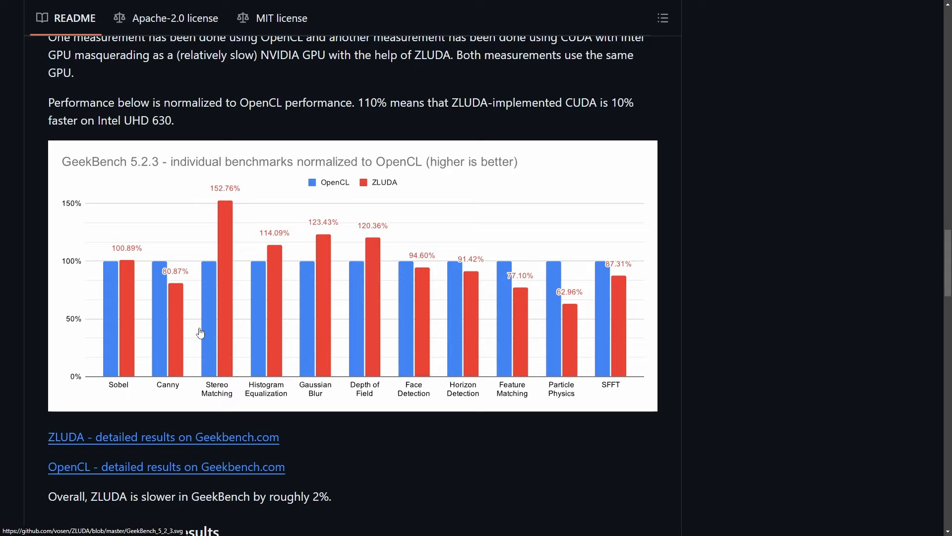
mouse_move(296, 402)
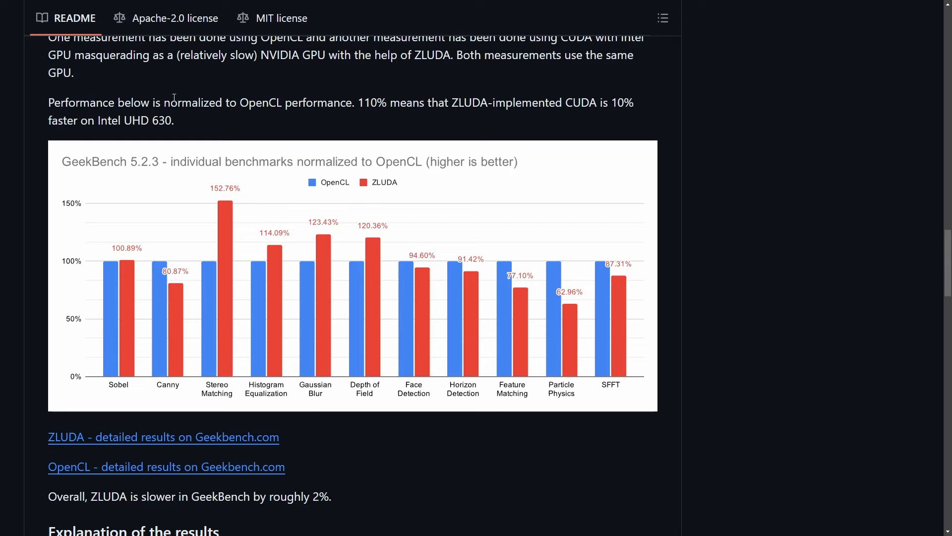
double_click(367, 102)
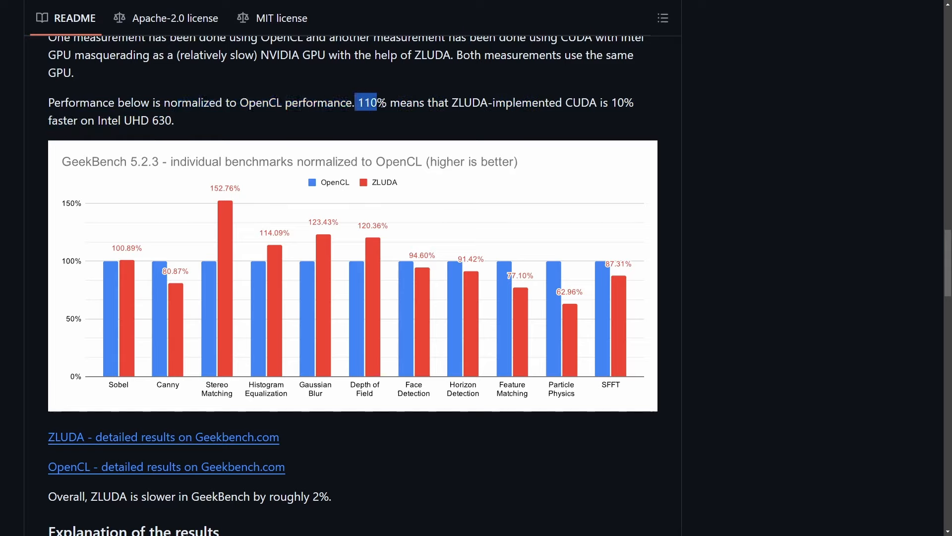
drag(357, 102, 532, 102)
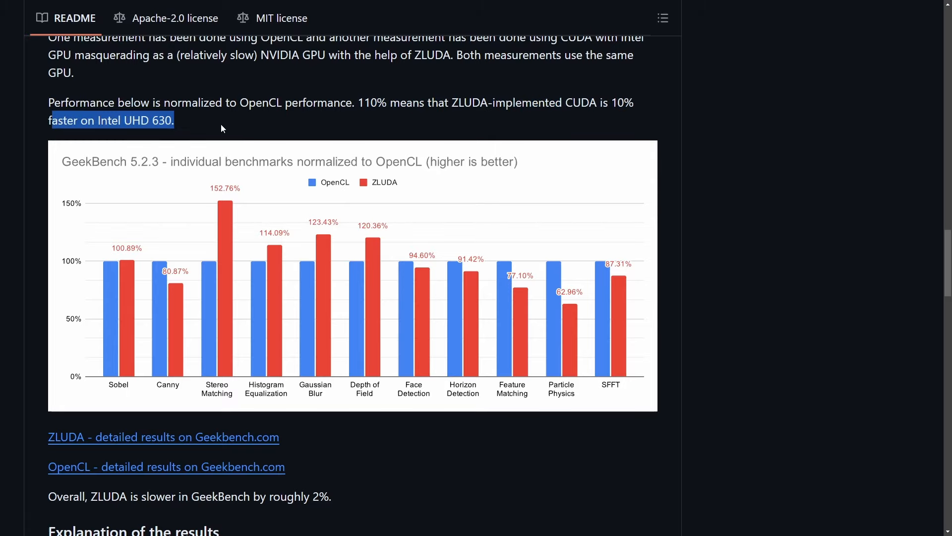
scroll(down, 3)
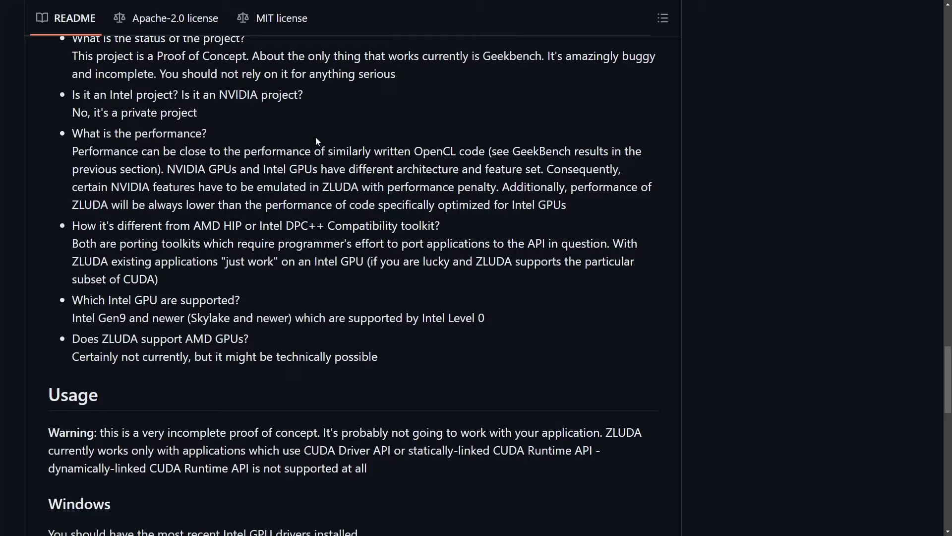
Scroll through Usage, Building, Contributing and License, then back up to the What now section
scroll(down, 3)
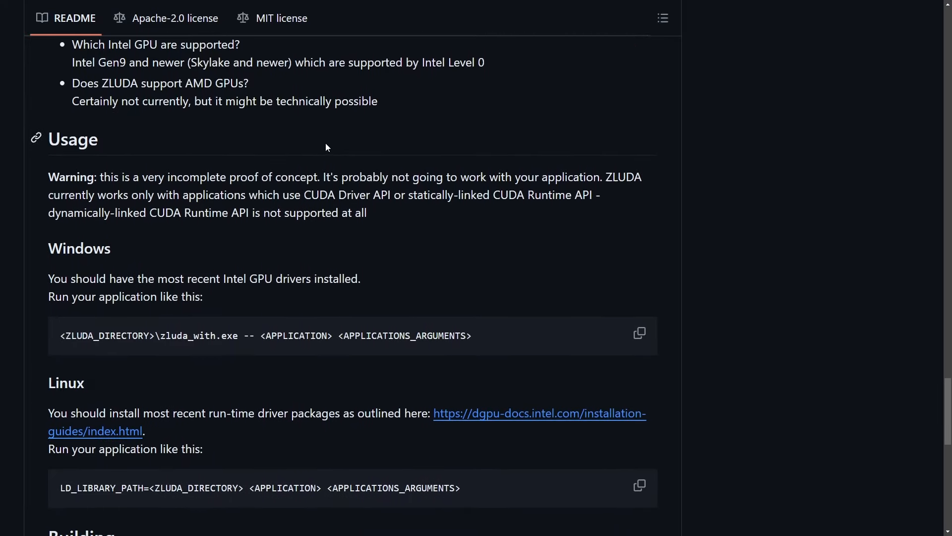
scroll(down, 3)
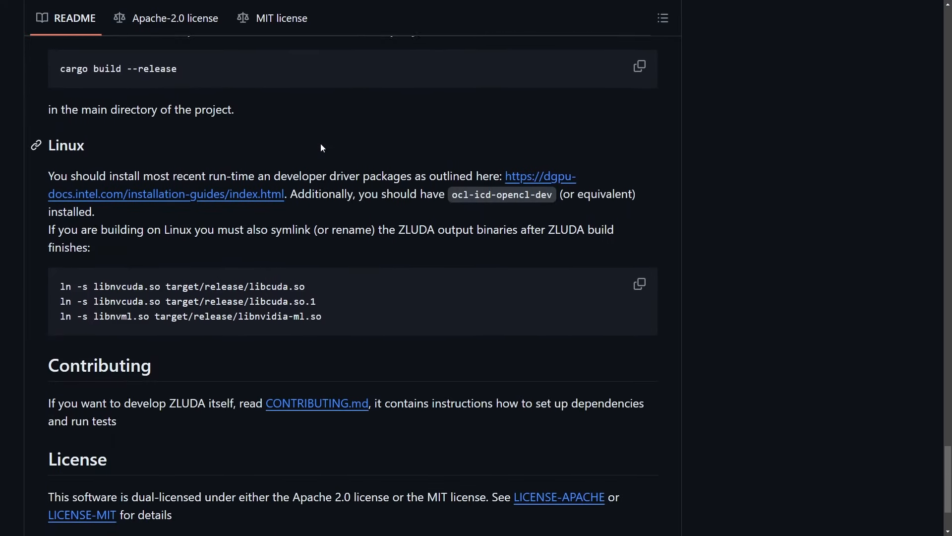
scroll(down, 3)
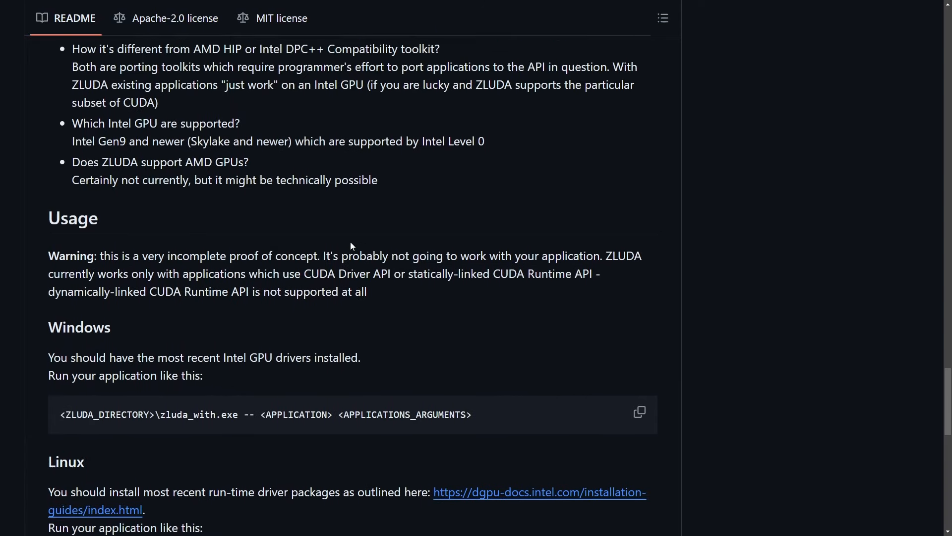
scroll(up, 3)
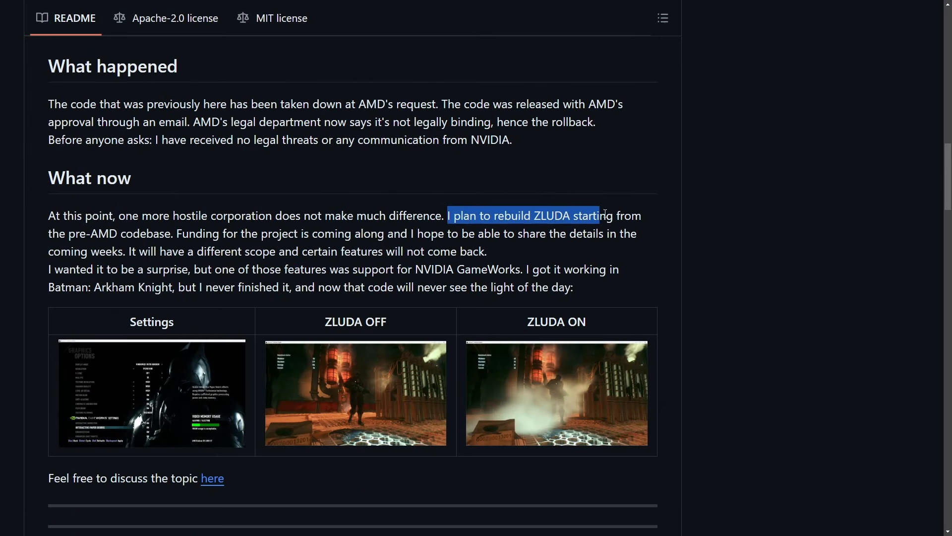
click(44, 217)
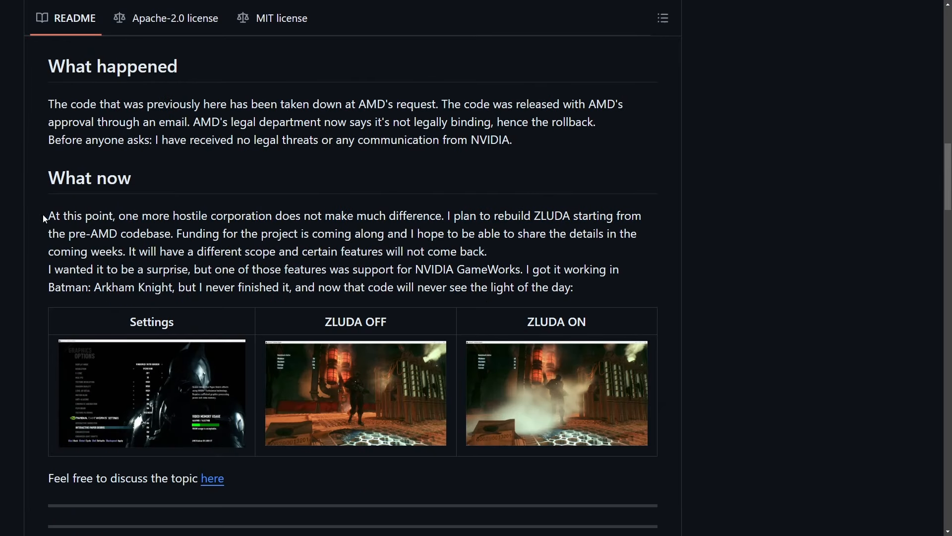
drag(48, 216, 352, 215)
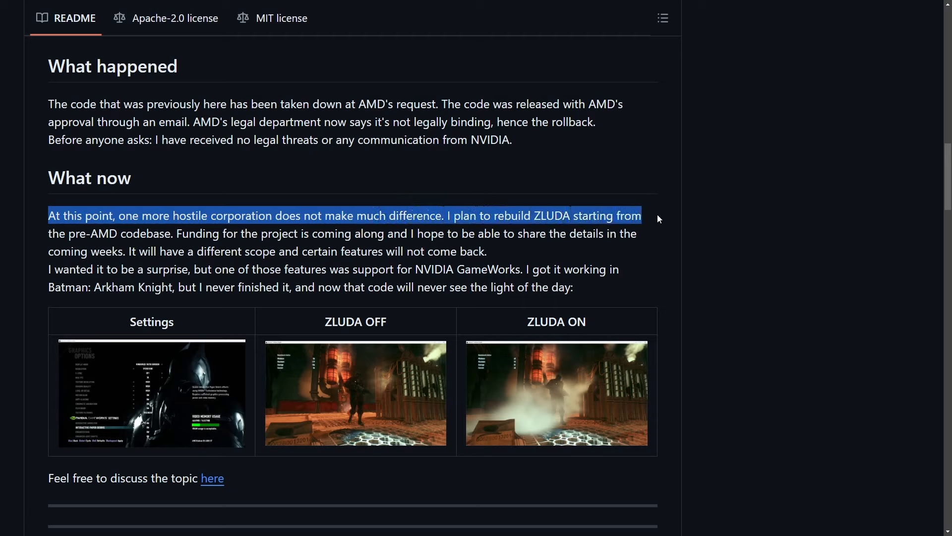
drag(641, 215, 151, 234)
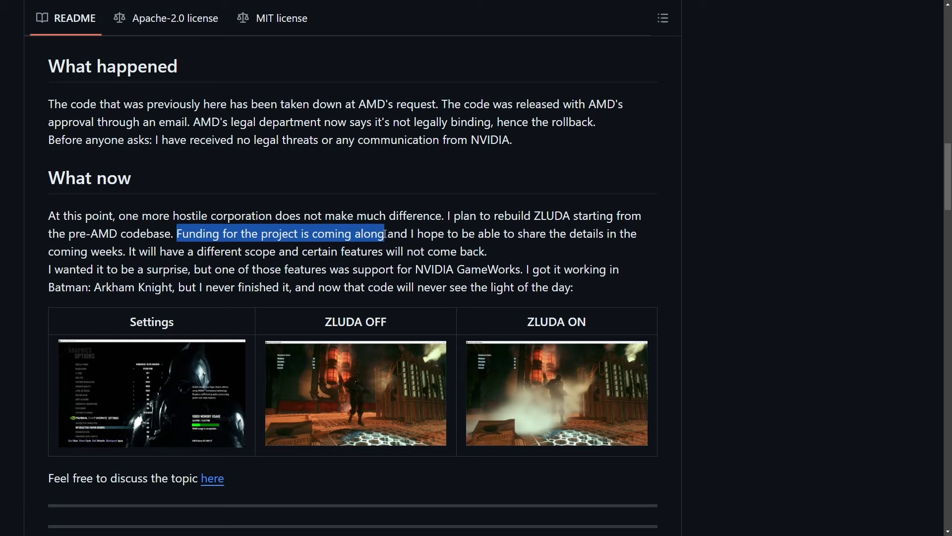
drag(385, 233, 641, 233)
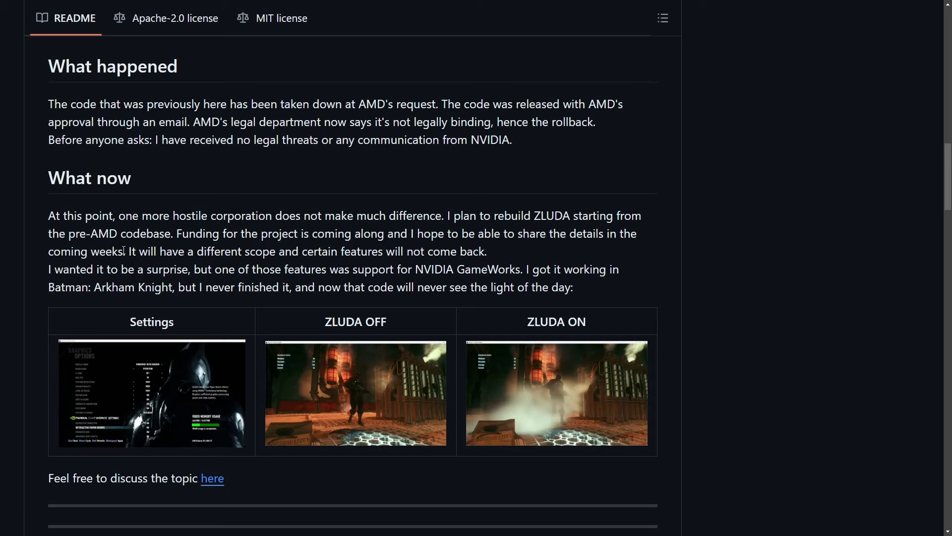
drag(125, 251, 225, 251)
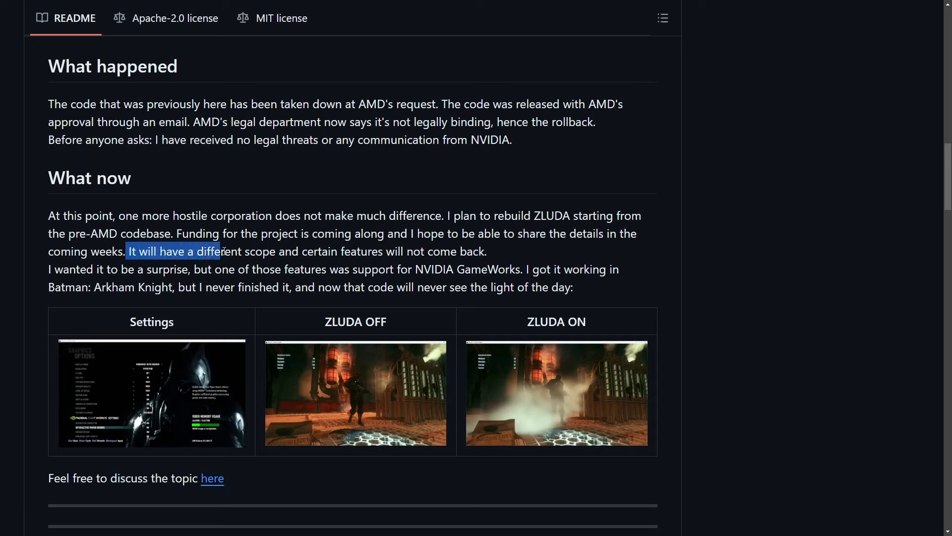
click(51, 269)
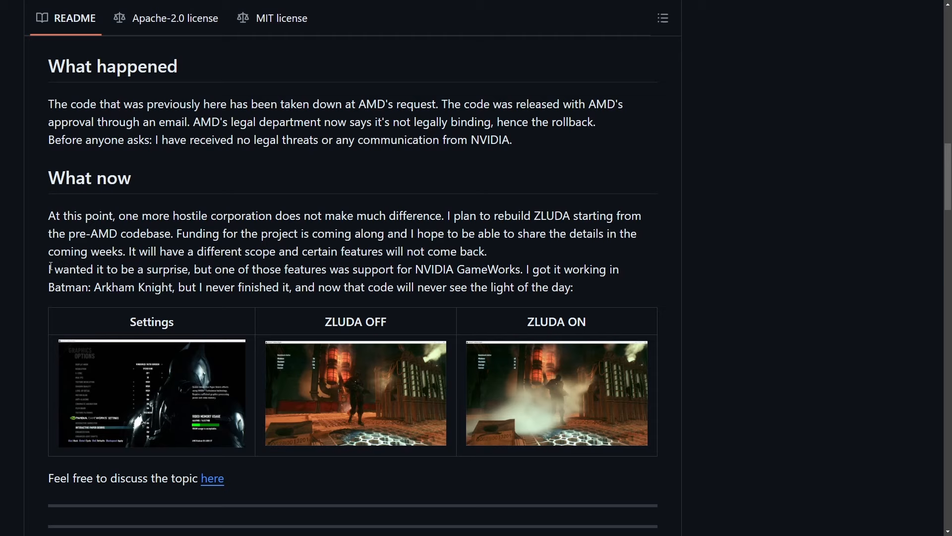
drag(50, 269, 461, 268)
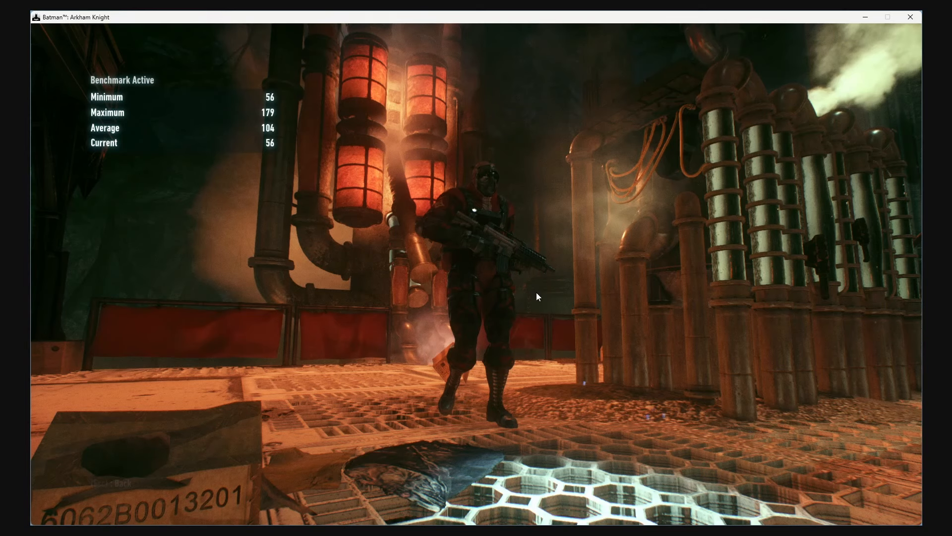
mouse_move(477, 450)
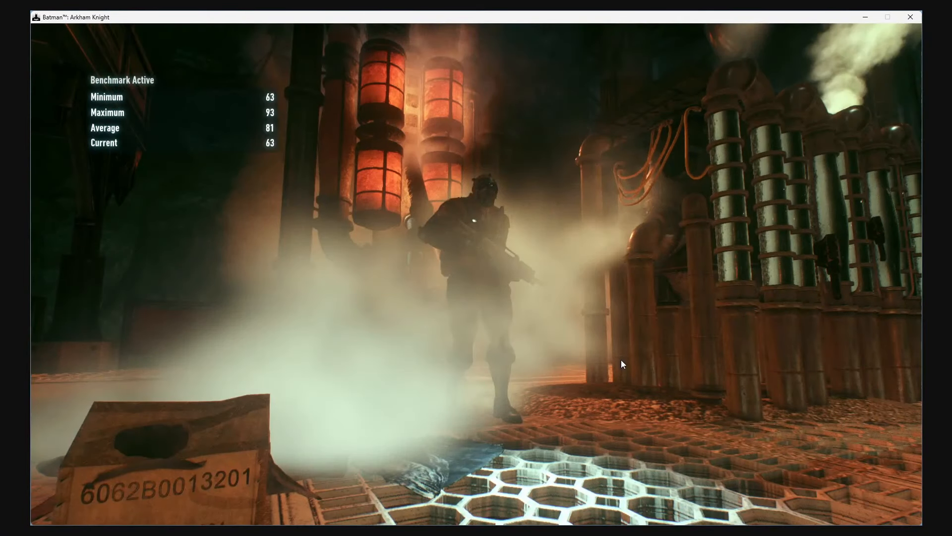
mouse_move(528, 303)
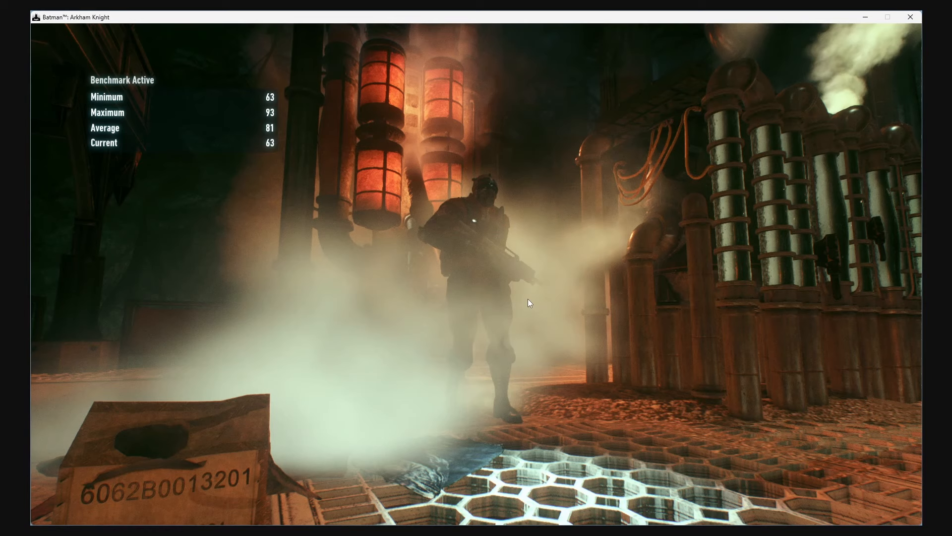
mouse_move(546, 284)
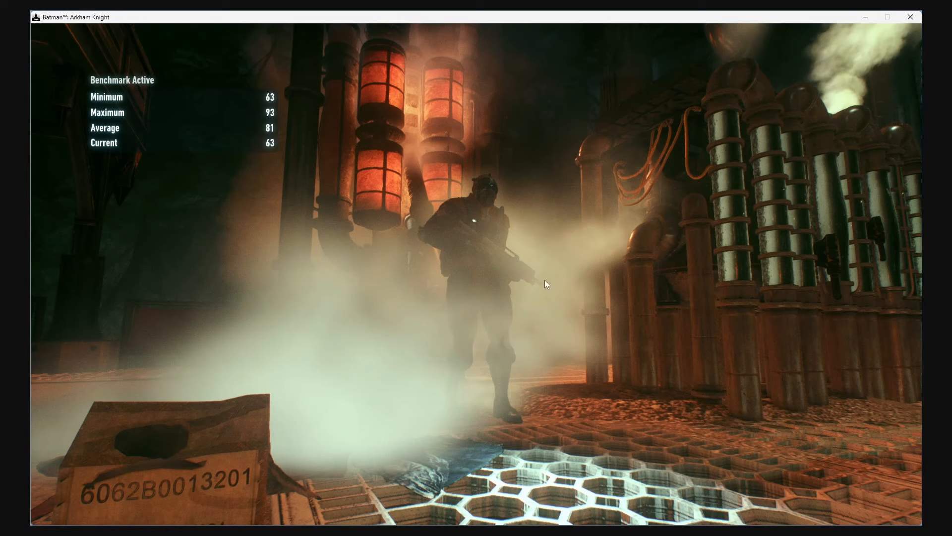
mouse_move(323, 401)
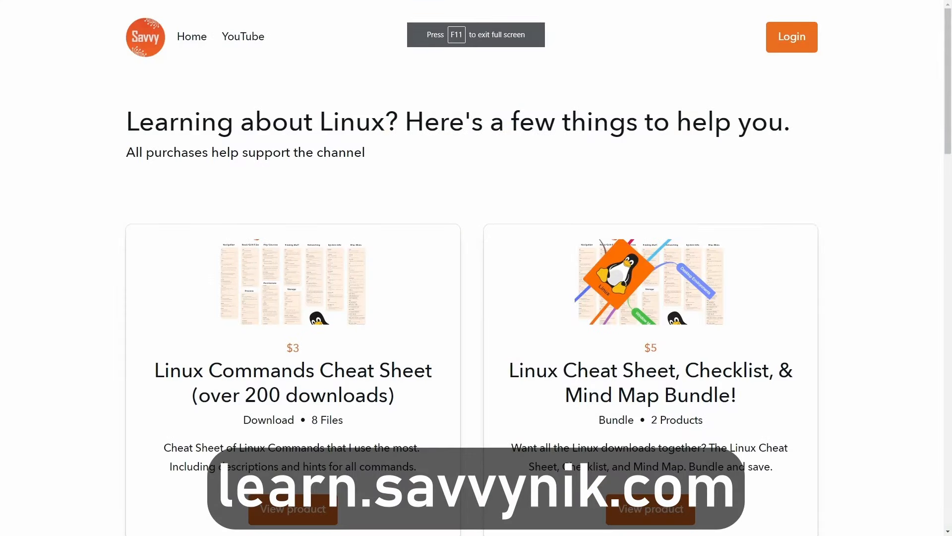
Scroll the store page past the checklist and flash cards products to the newsletter signup and Linux Terms Preview
scroll(down, 3)
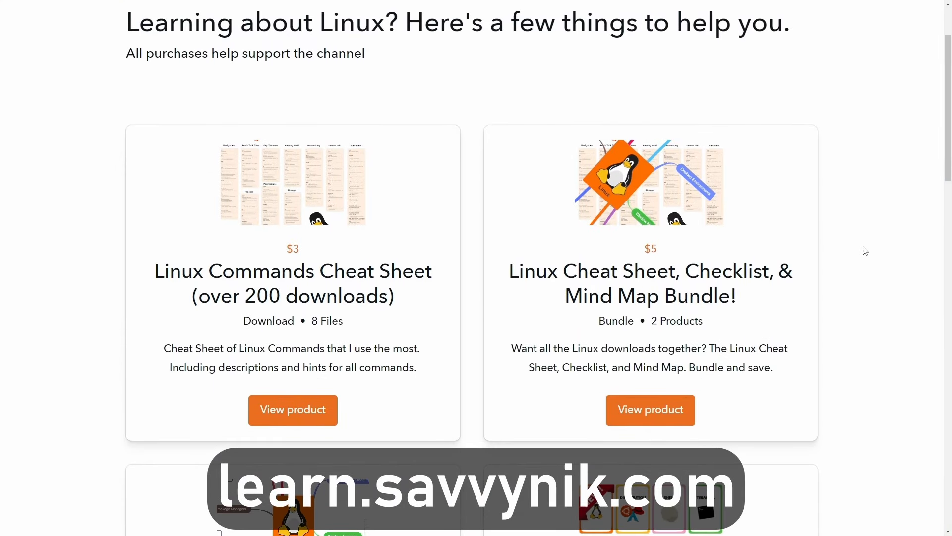
scroll(down, 3)
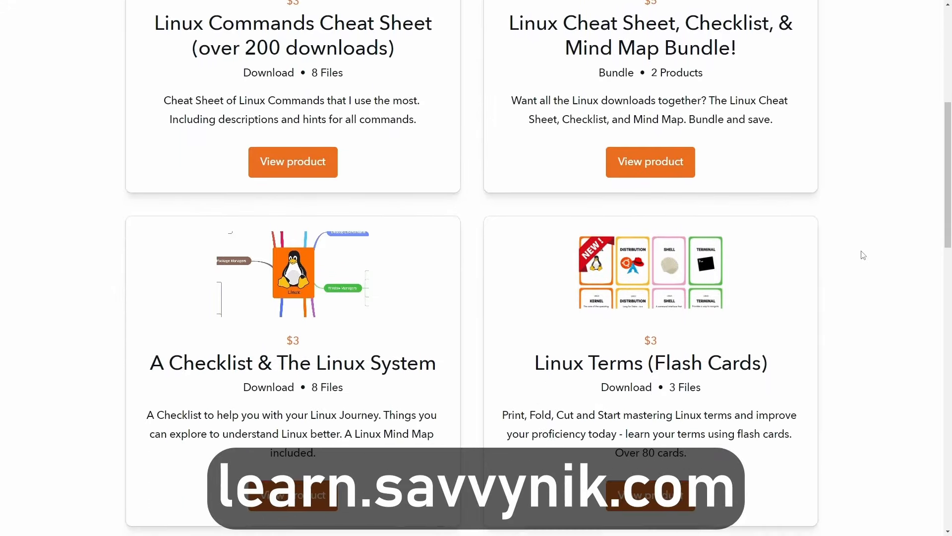
scroll(down, 3)
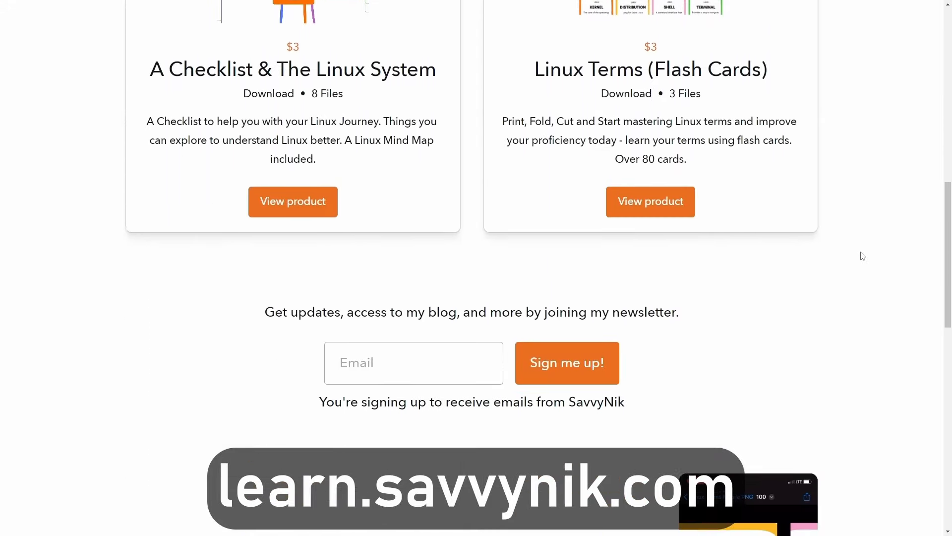
scroll(down, 3)
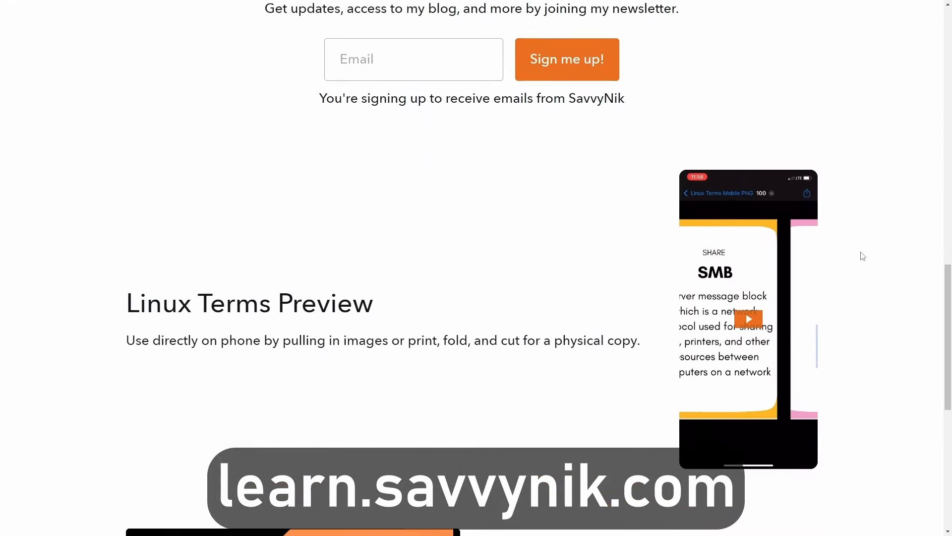